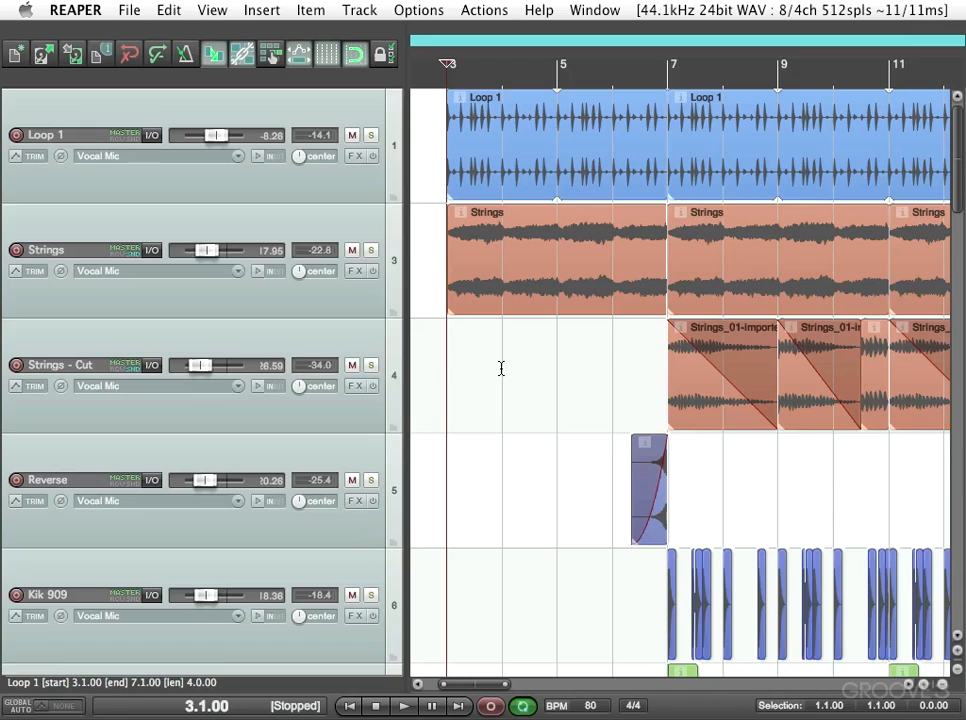
mouse_move(528, 436)
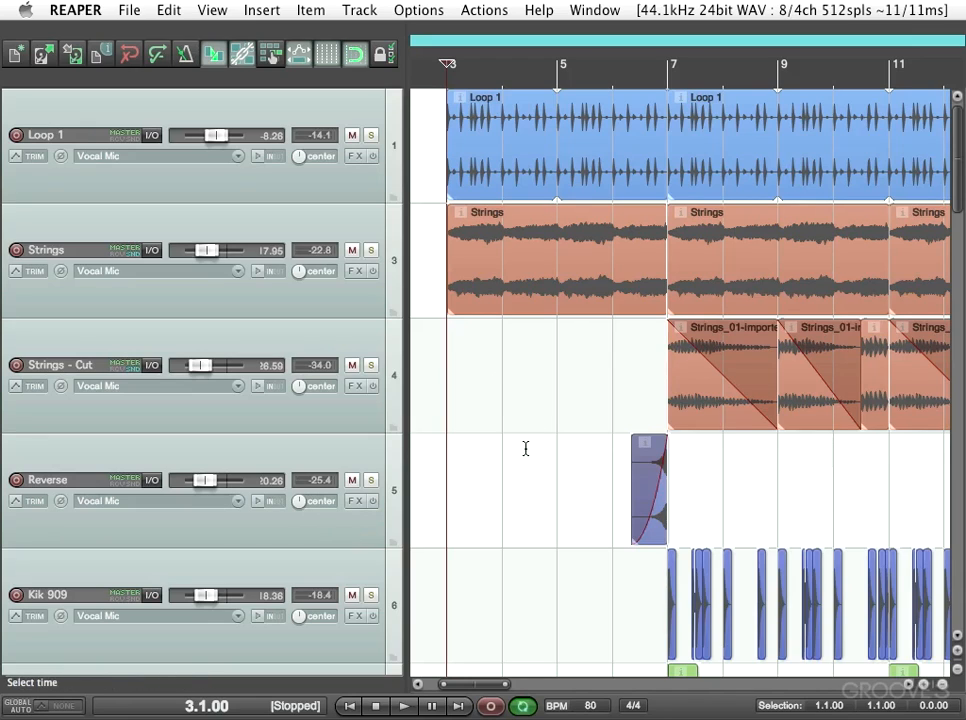
mouse_move(516, 392)
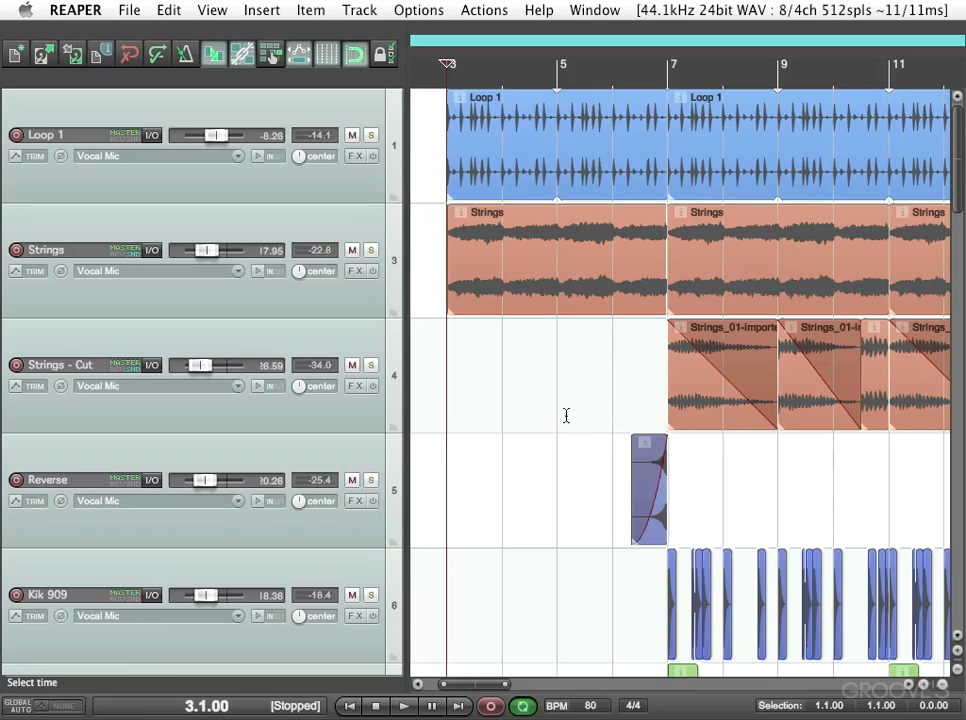
mouse_move(540, 424)
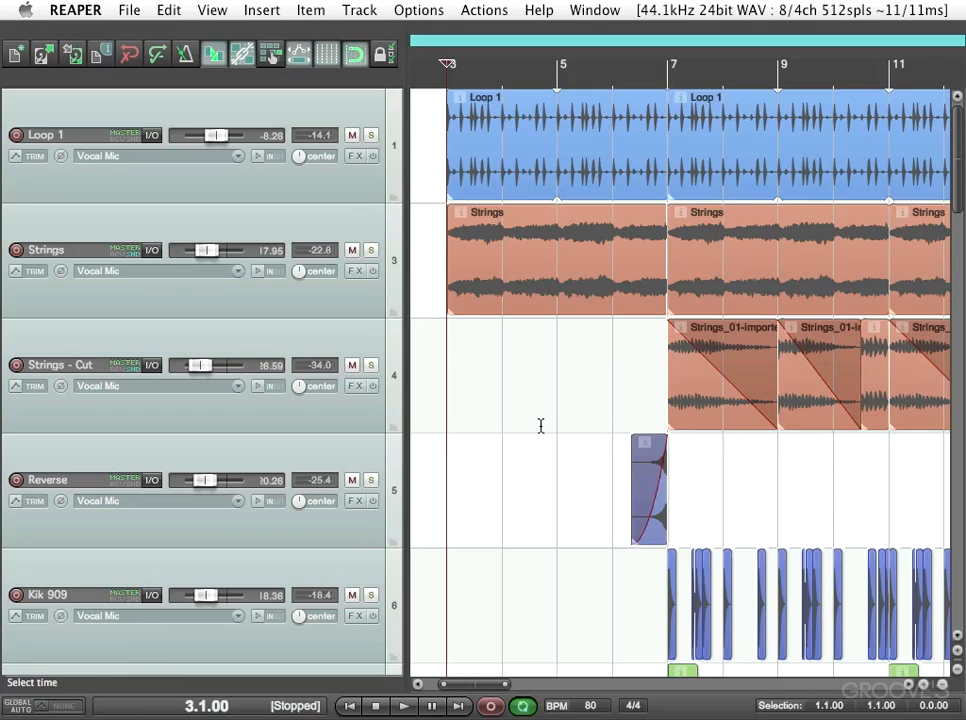
Inspect the Loop 1 item's properties and back out of the effect list without adding anything.
click(404, 706)
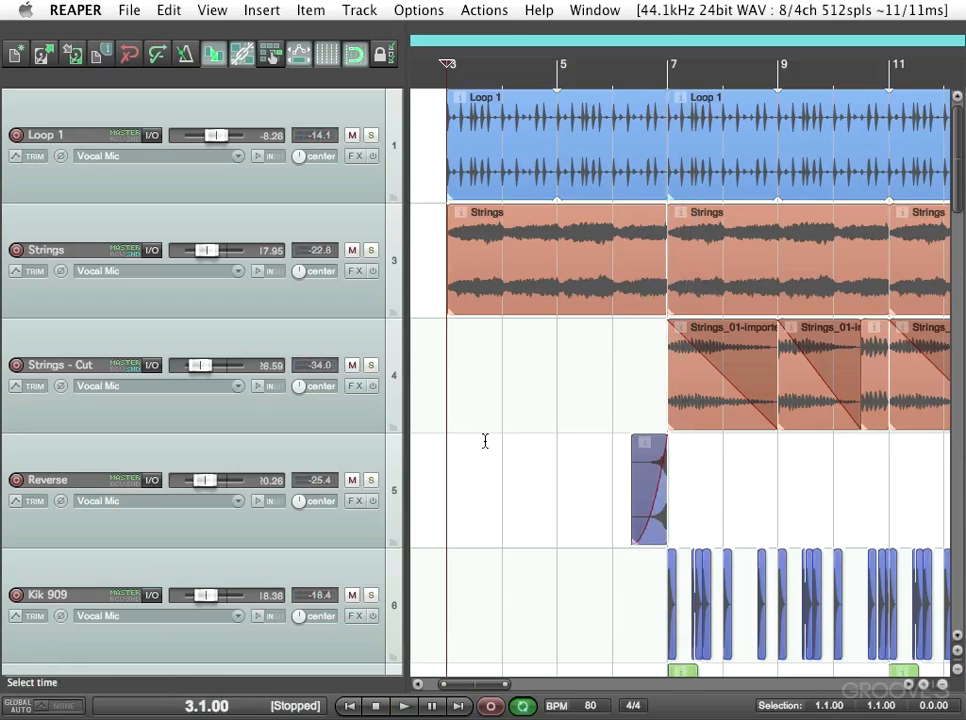
mouse_move(558, 238)
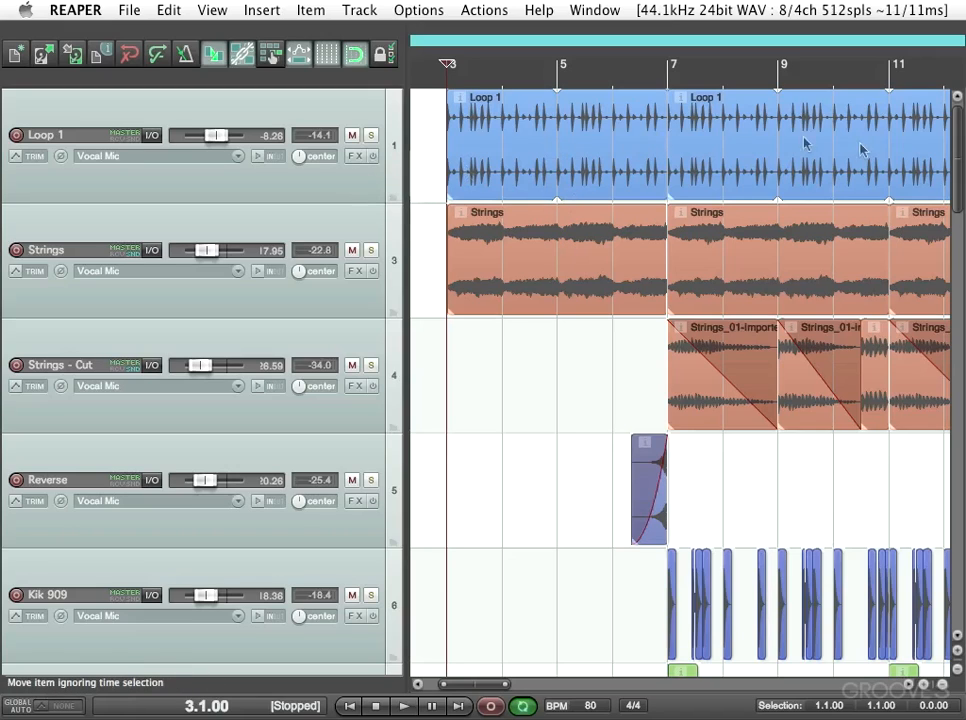
mouse_move(704, 168)
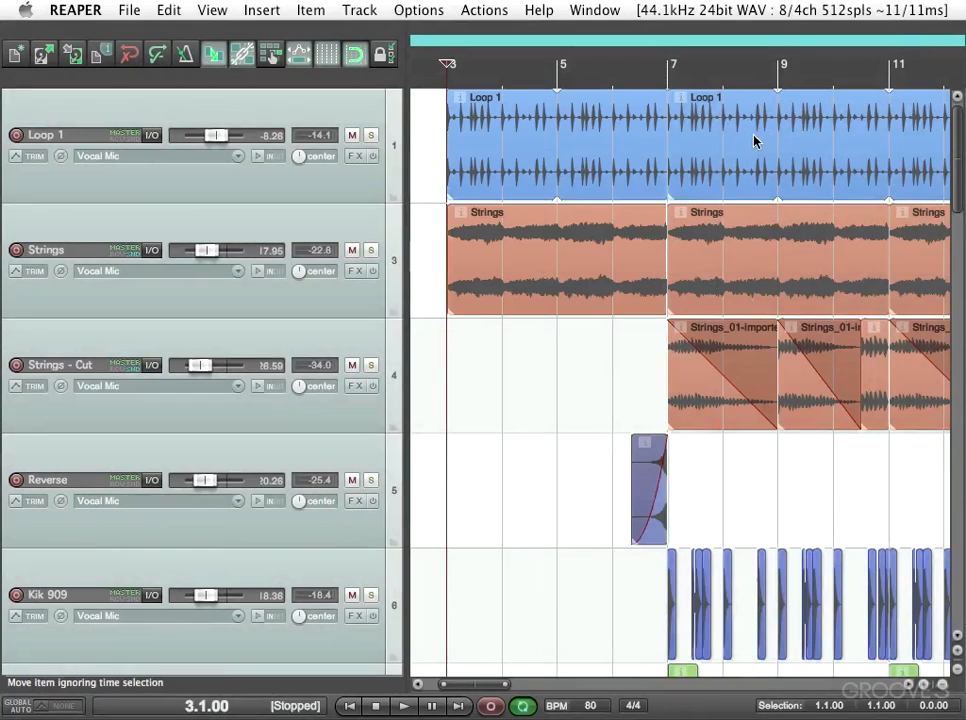
mouse_move(756, 140)
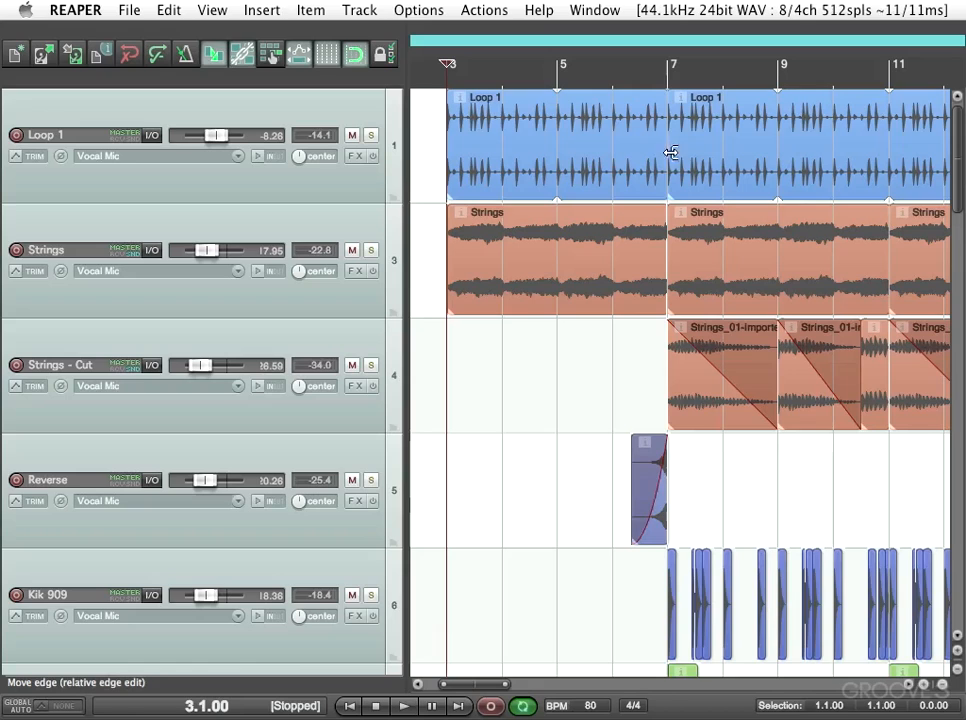
mouse_move(684, 160)
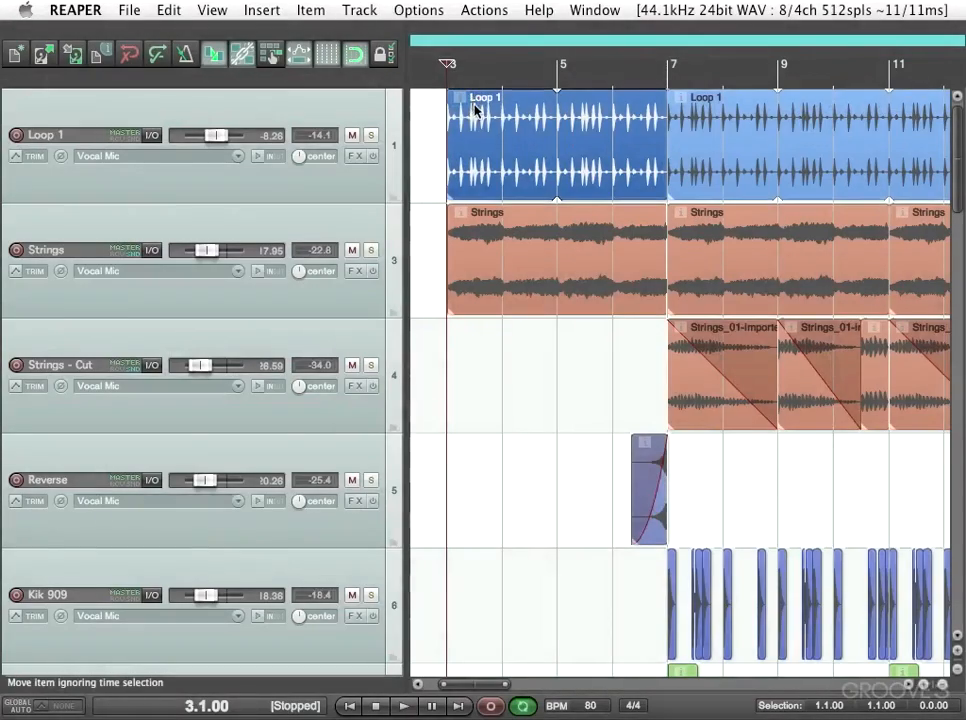
double_click(476, 114)
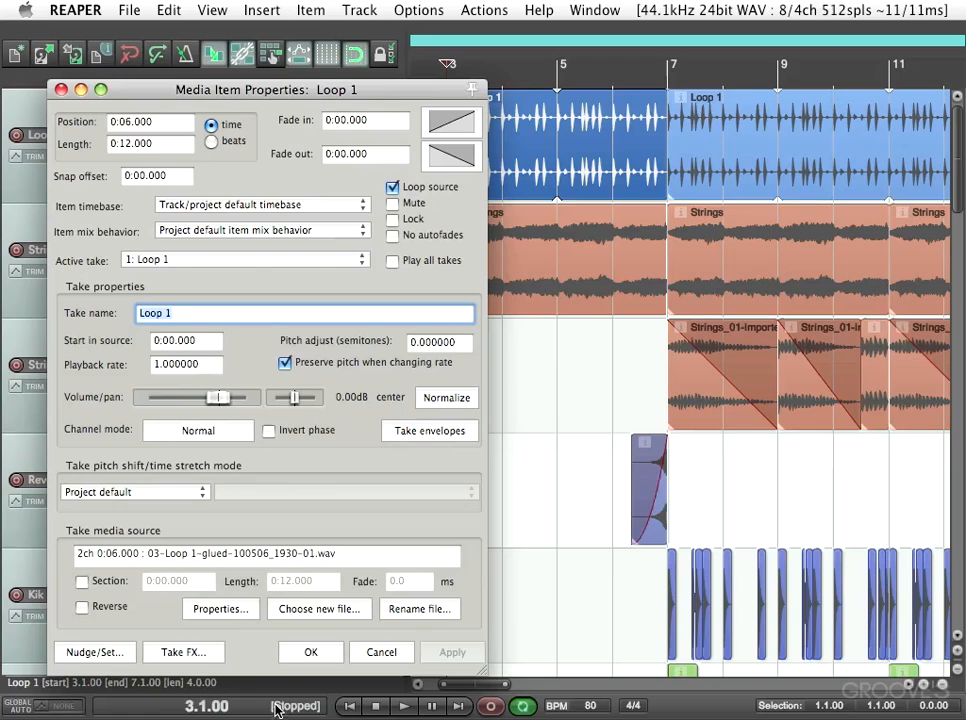
mouse_move(172, 660)
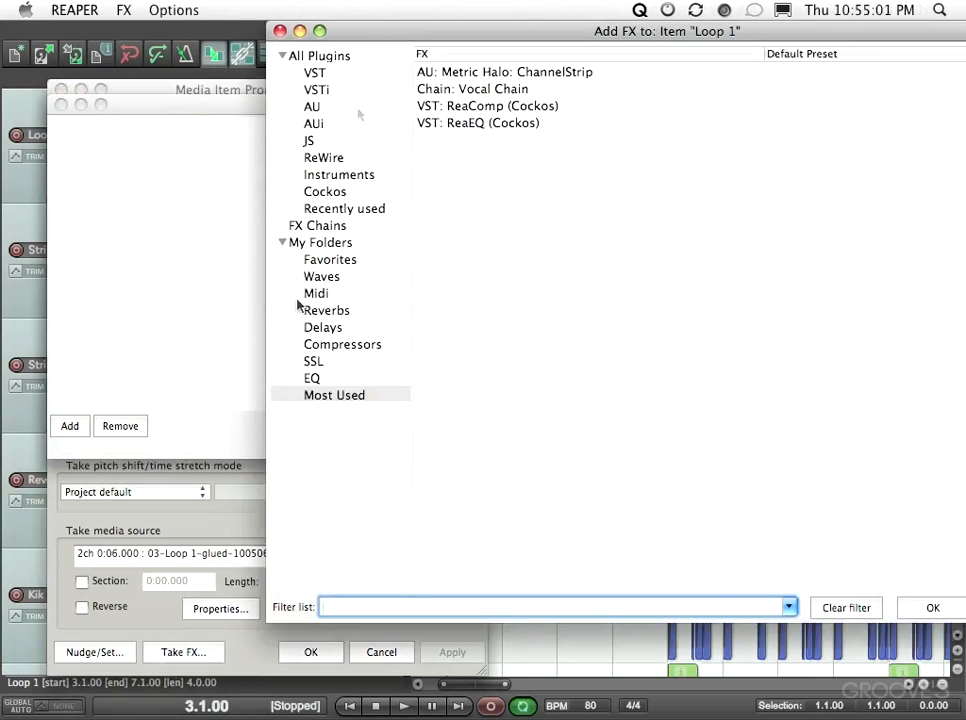
click(380, 652)
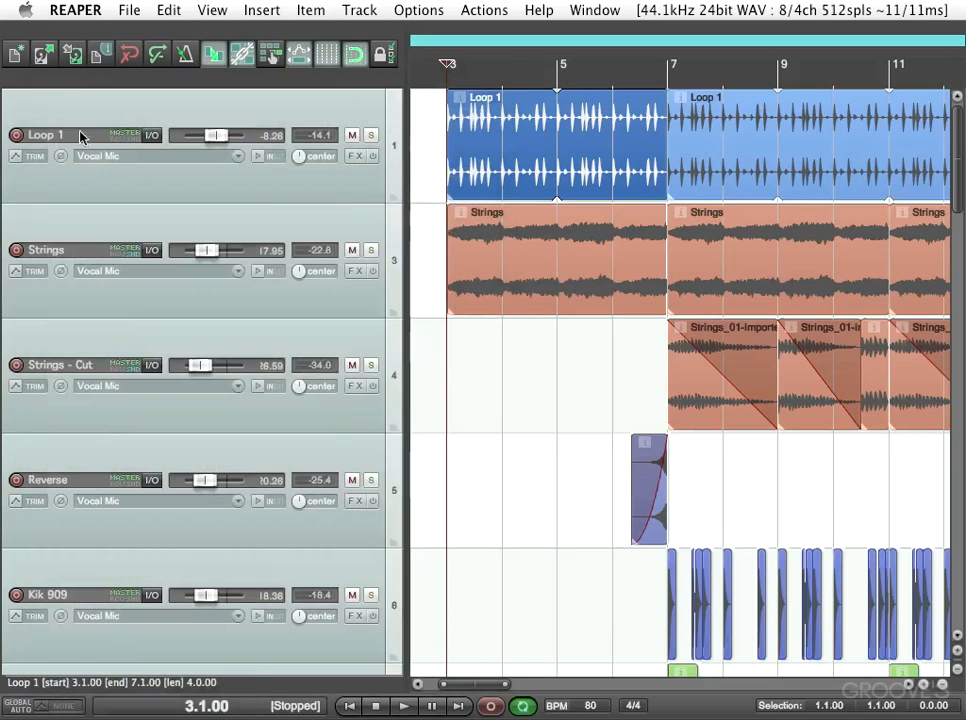
Browse the Item menu, then bring up the Loop 1 item's context commands for its take FX.
click(312, 8)
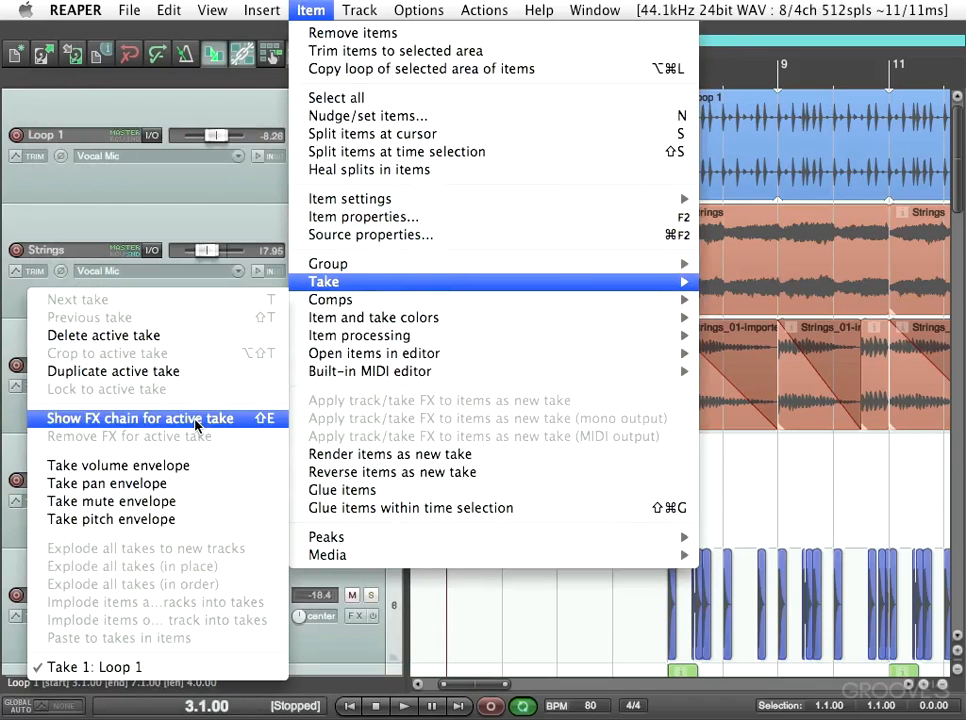
click(140, 418)
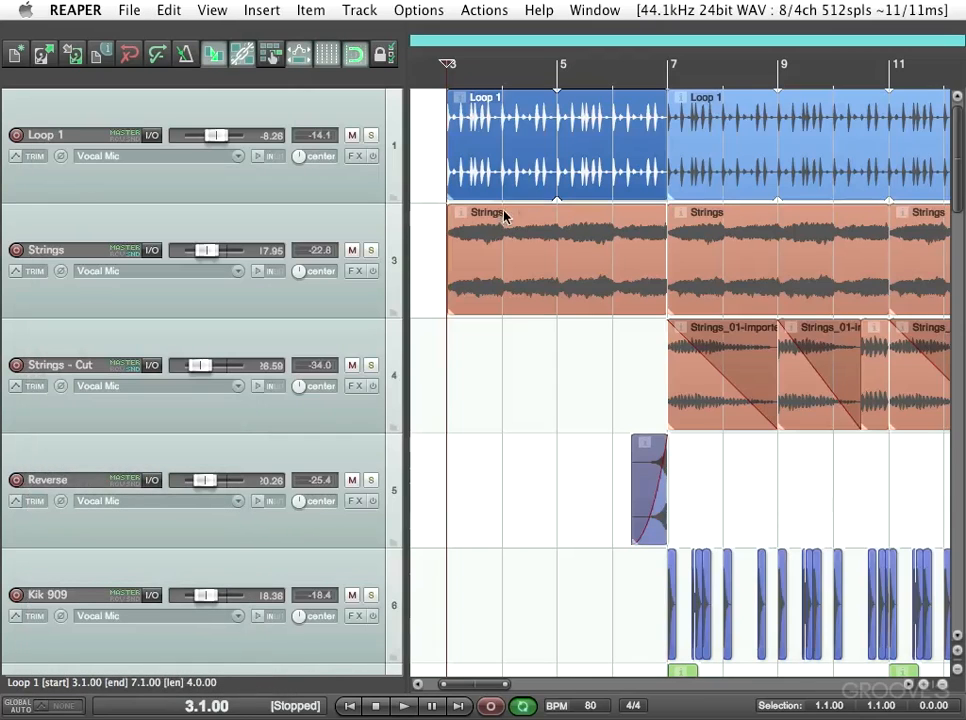
right_click(556, 140)
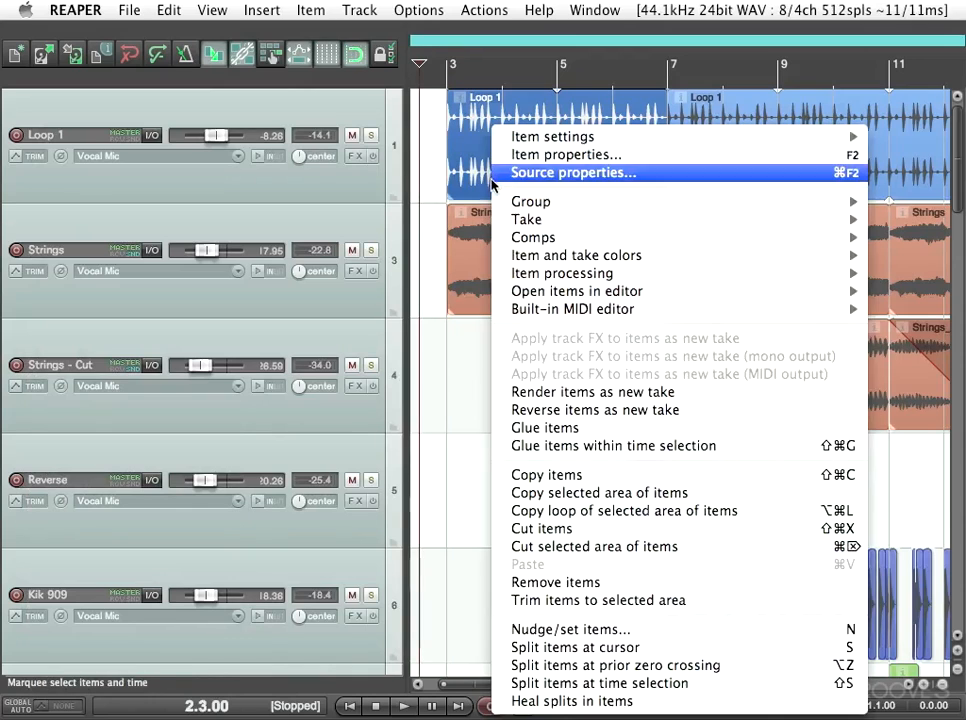
mouse_move(526, 218)
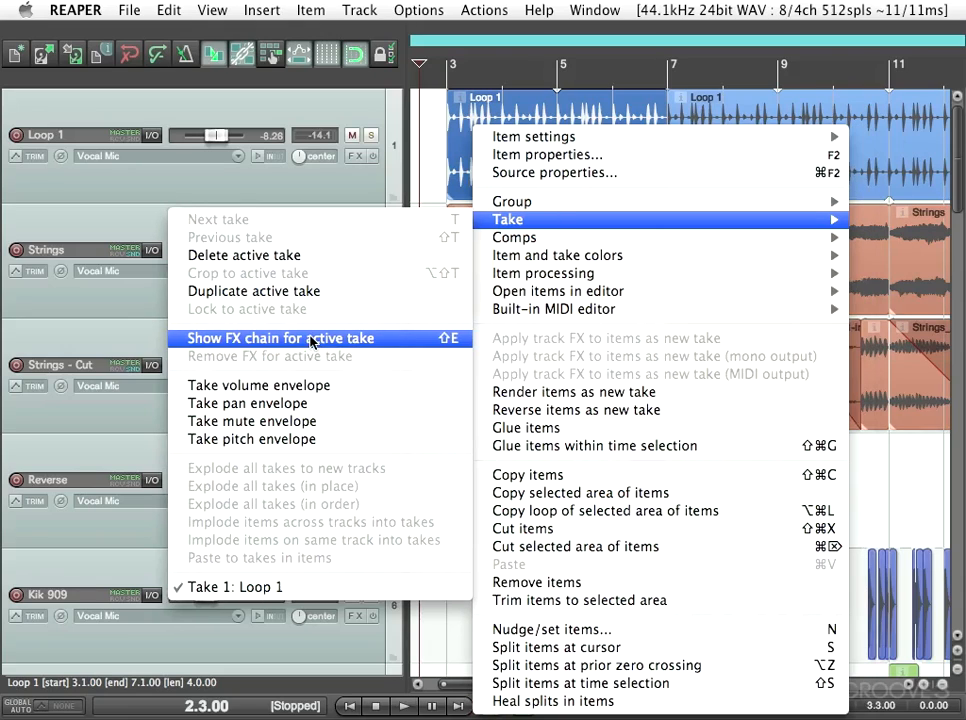
mouse_move(428, 344)
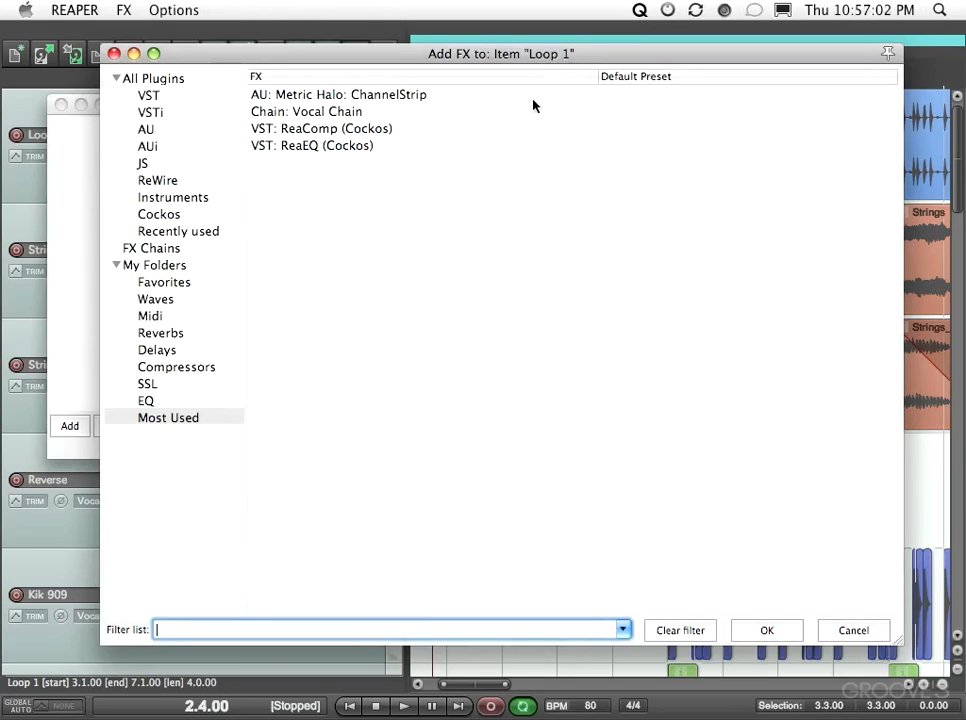
mouse_move(464, 168)
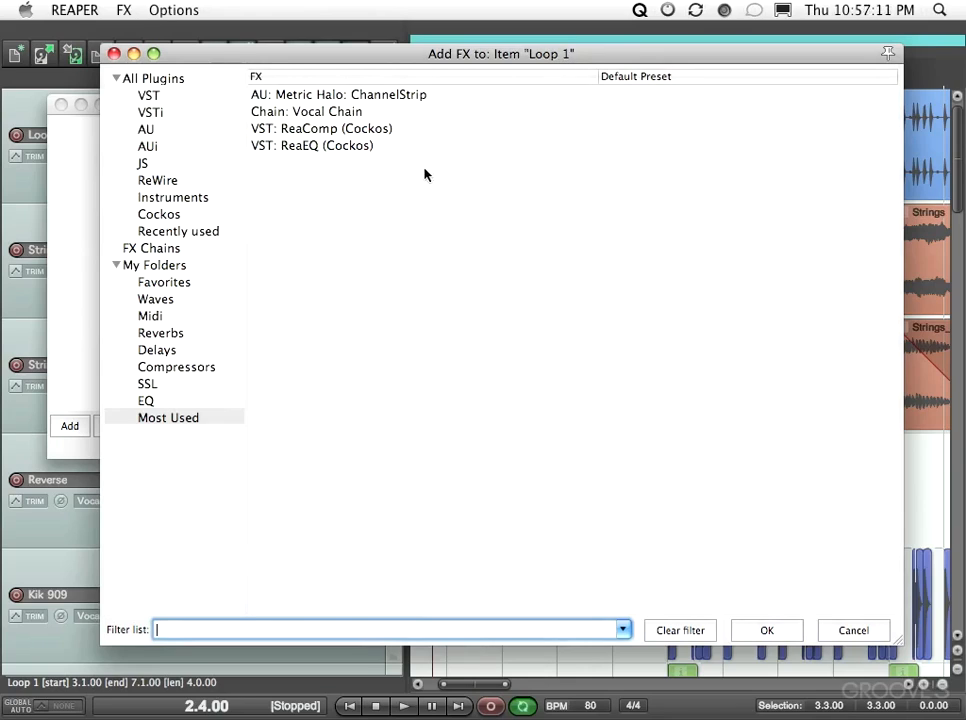
Add ReaEQ (Cockos) to the Loop 1 take and load the saved intro filter high-pass preset.
click(312, 144)
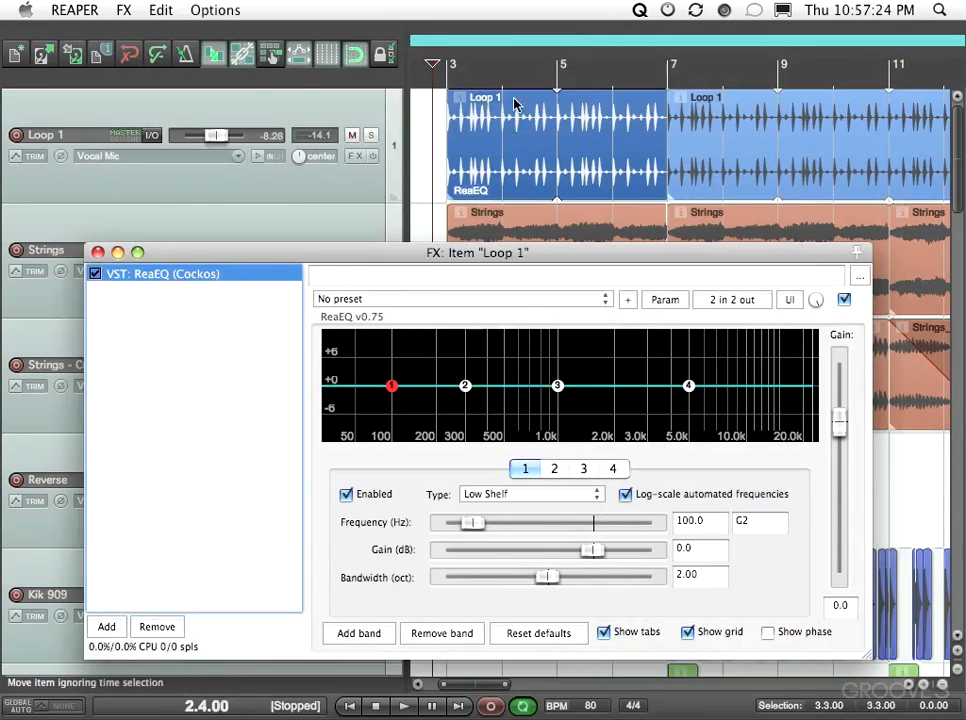
mouse_move(450, 196)
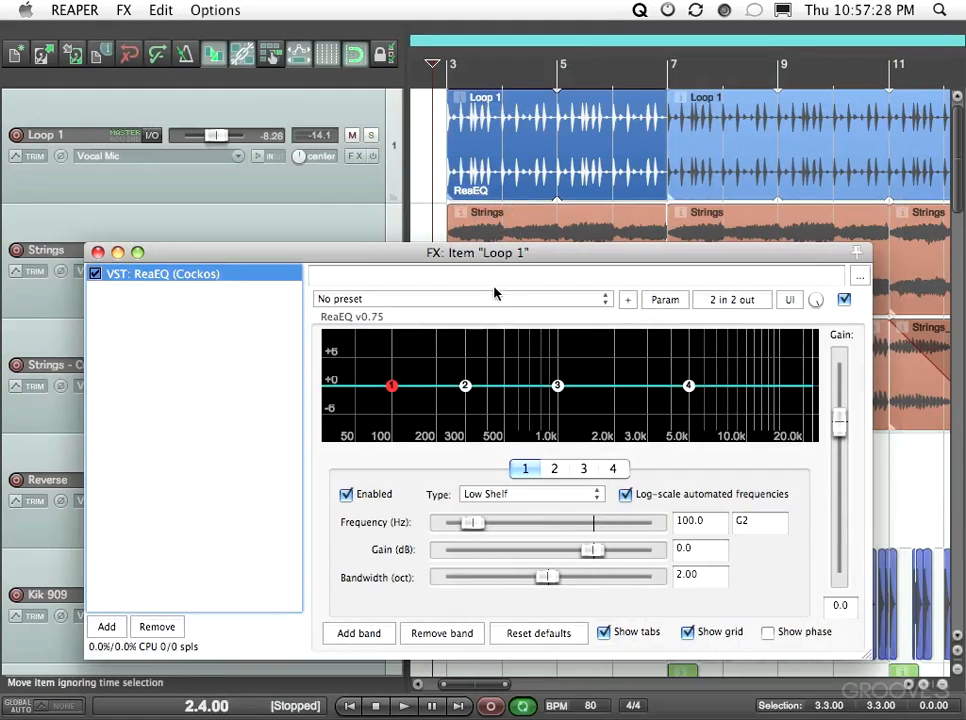
click(460, 298)
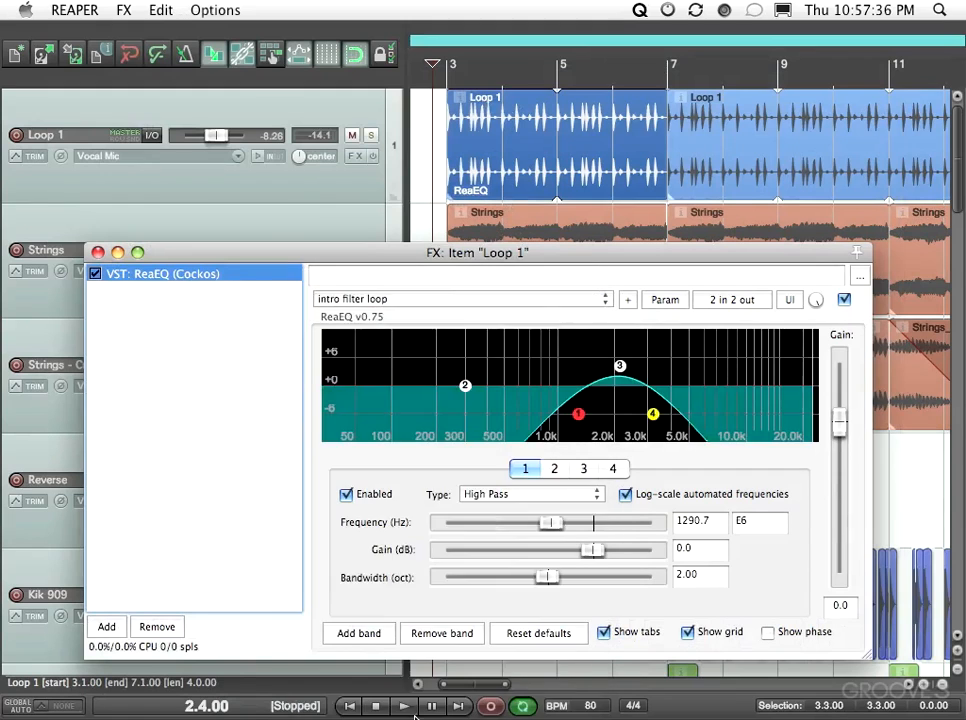
mouse_move(424, 410)
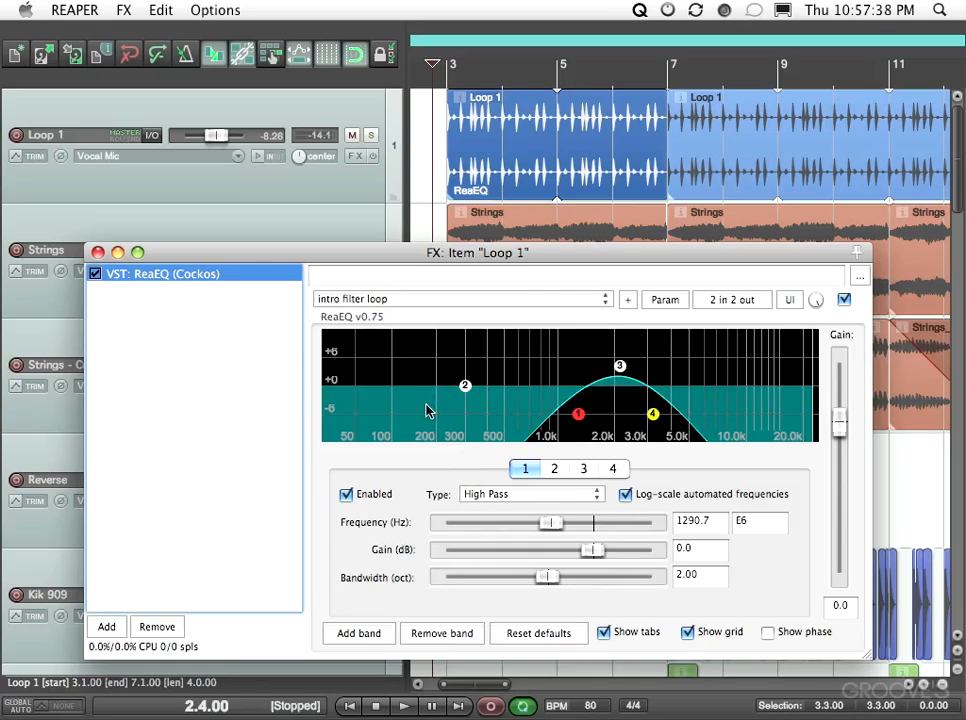
mouse_move(480, 406)
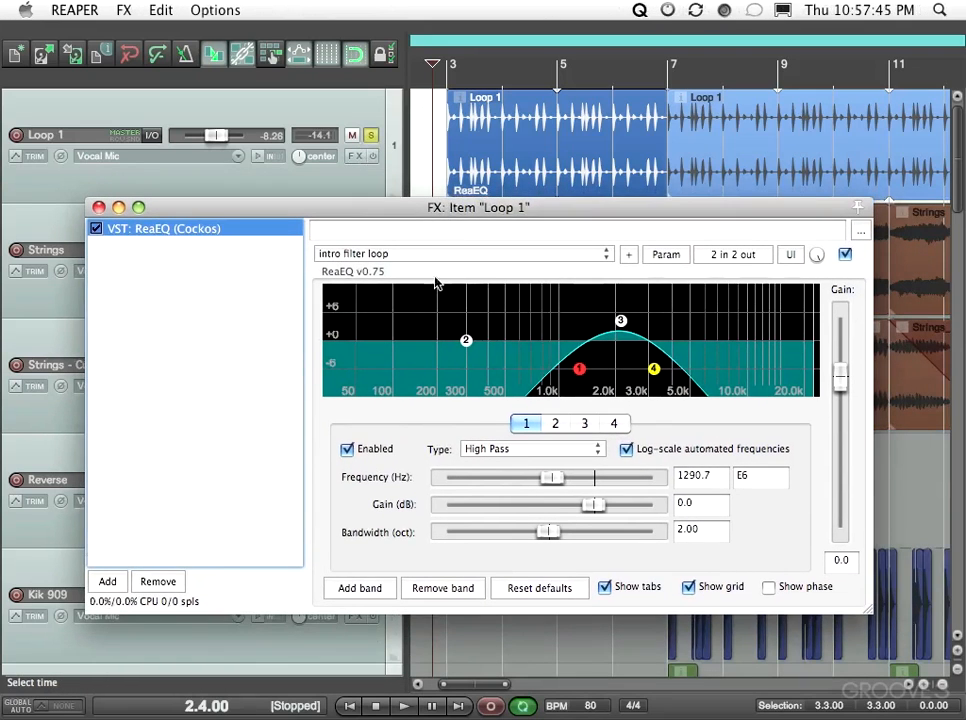
Play the project to hear the filtered loop, then stop playback.
click(404, 706)
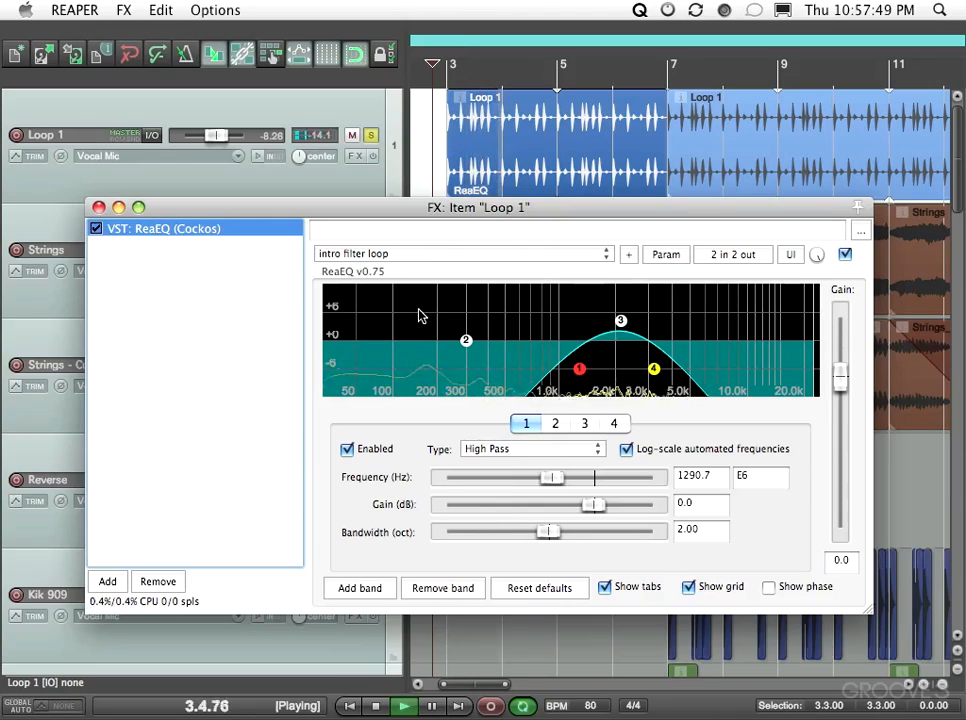
click(376, 706)
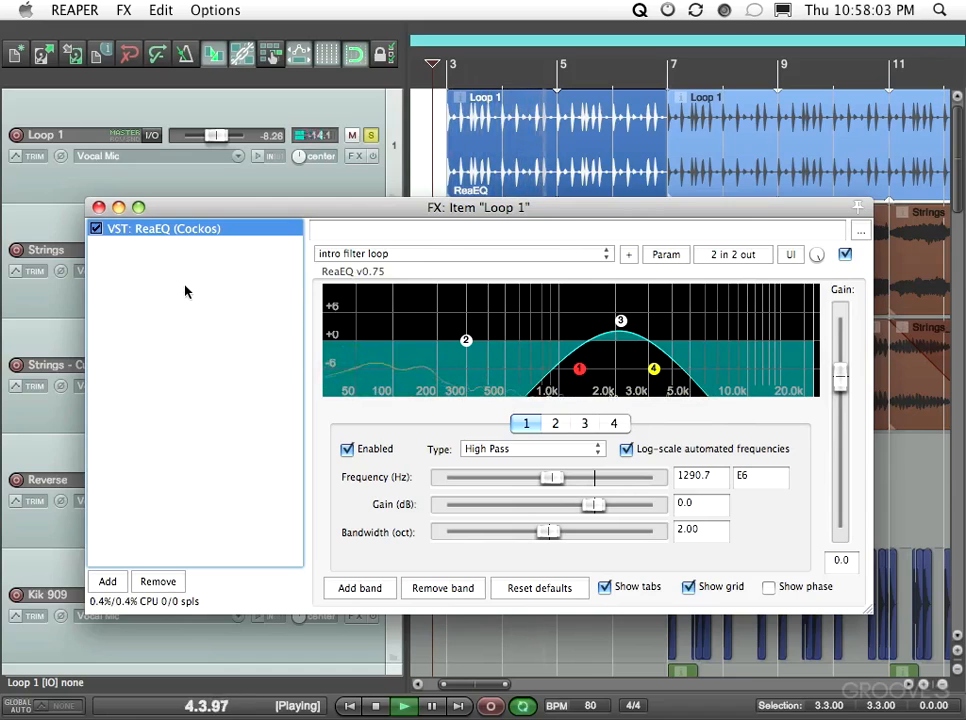
click(404, 706)
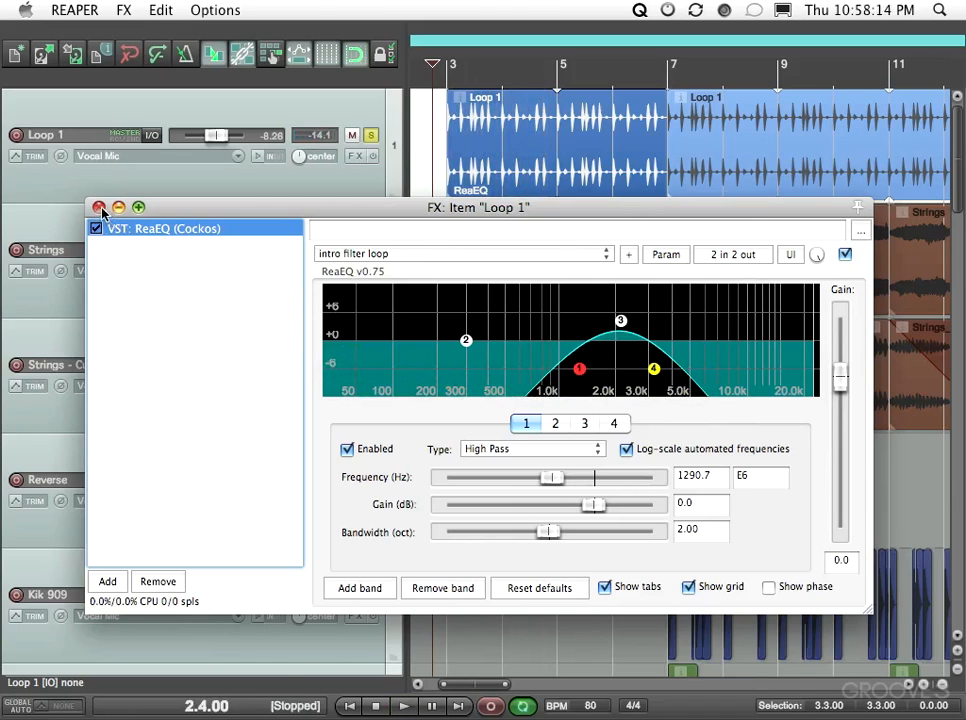
click(100, 206)
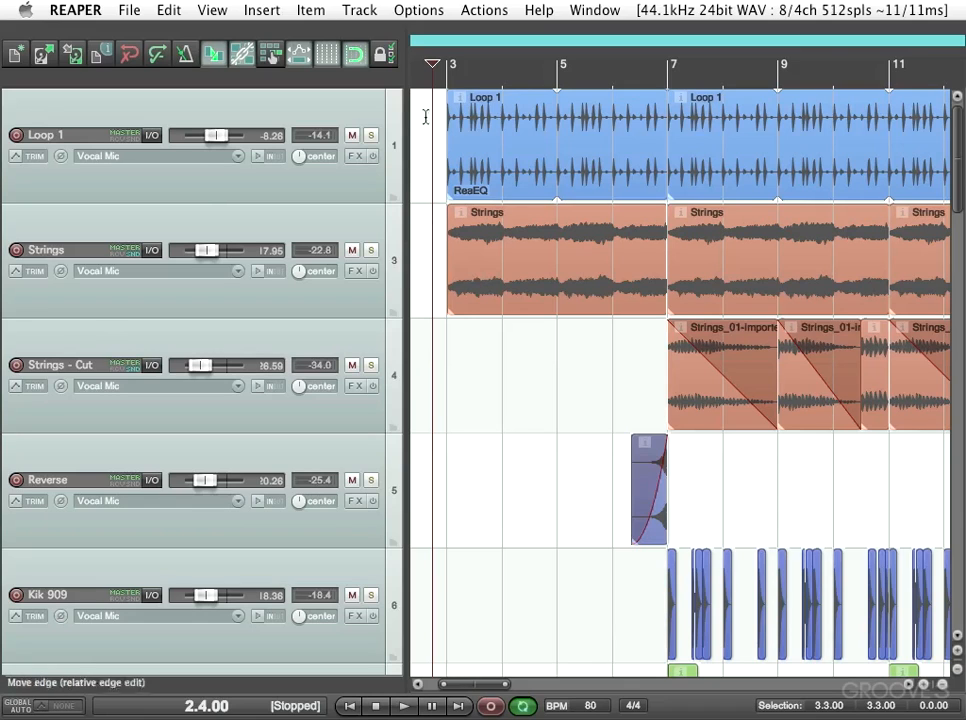
mouse_move(178, 248)
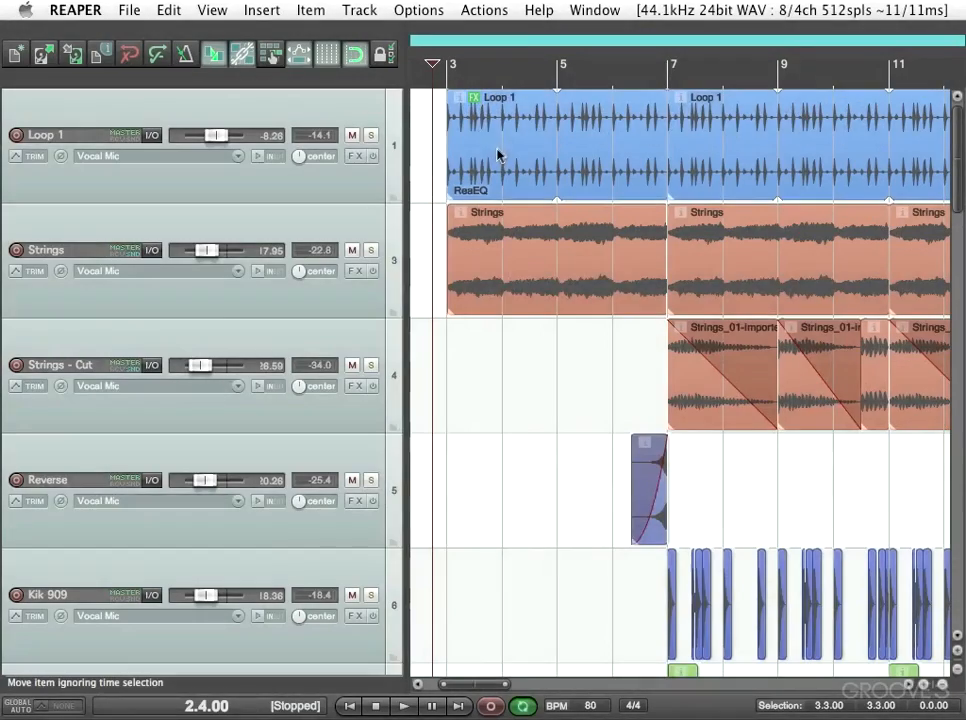
mouse_move(476, 98)
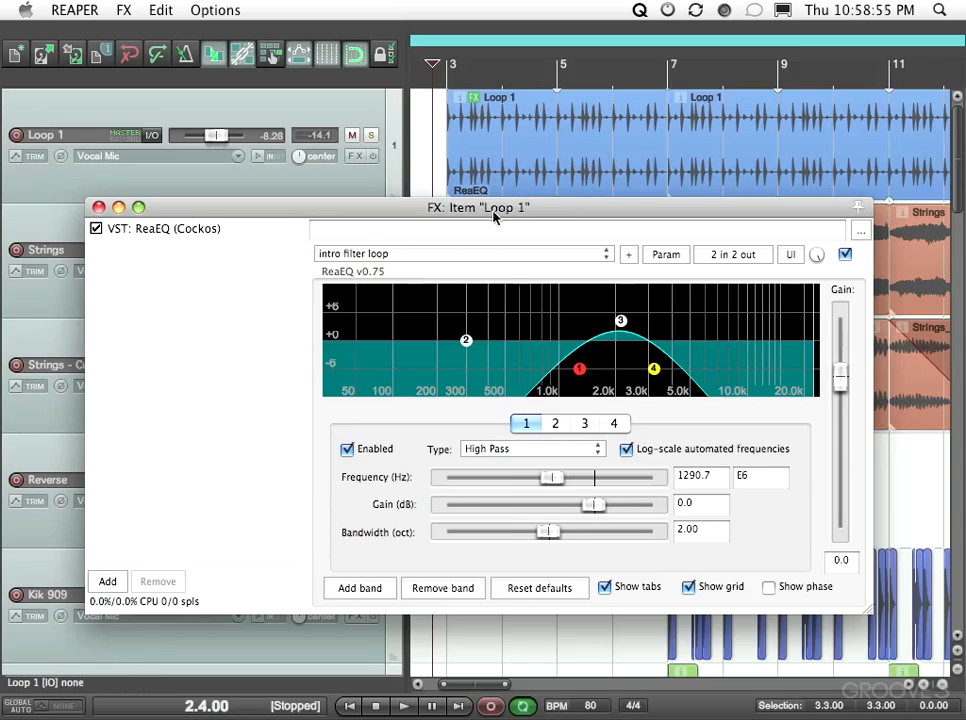
mouse_move(364, 234)
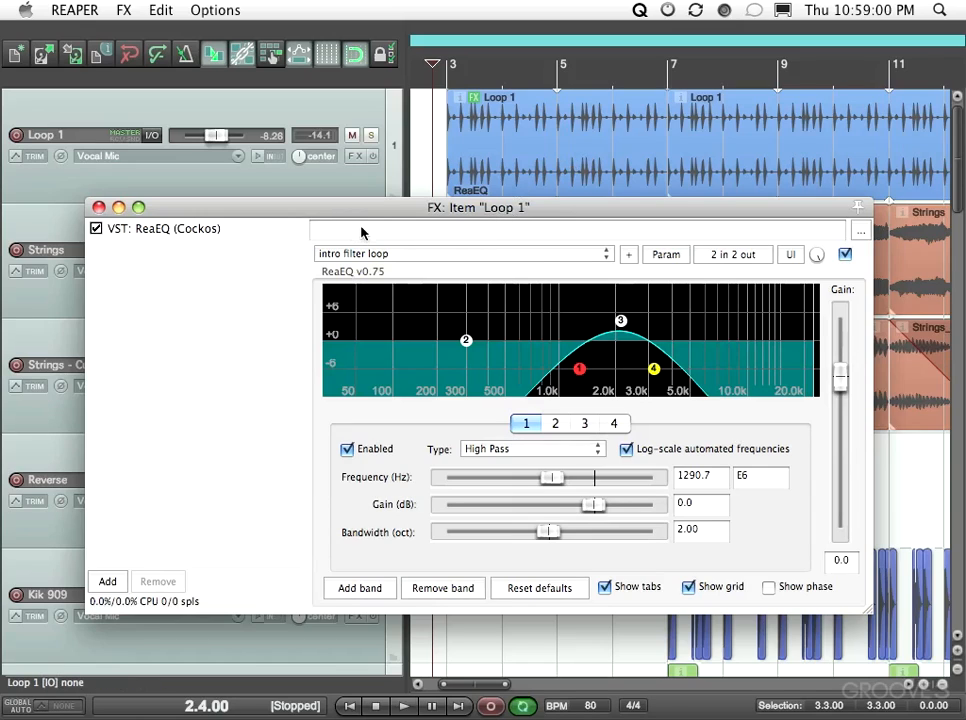
click(98, 206)
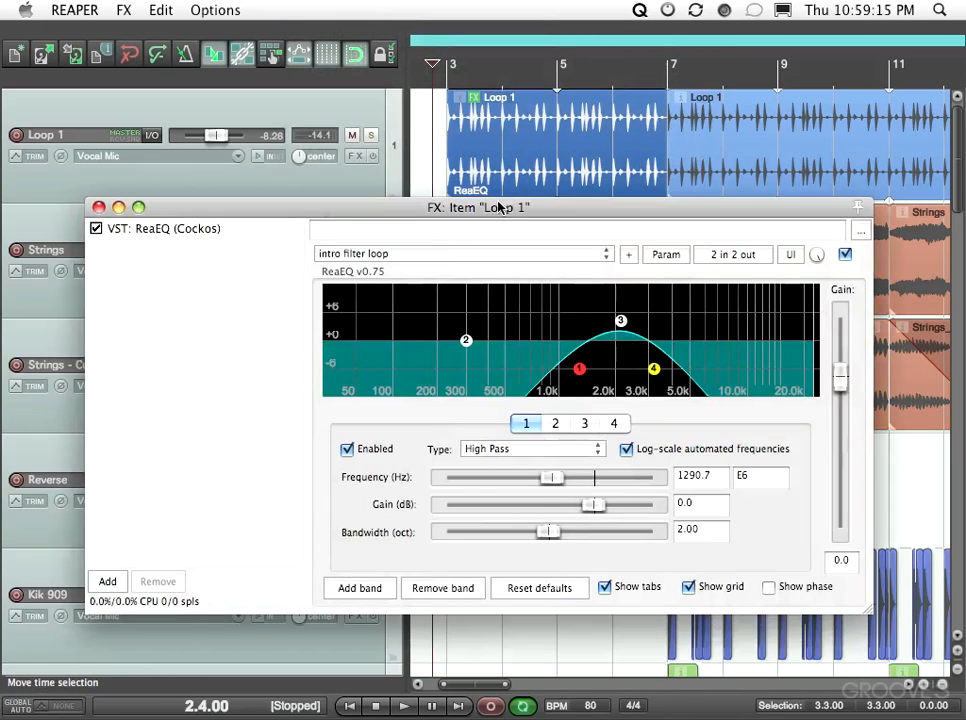
click(100, 206)
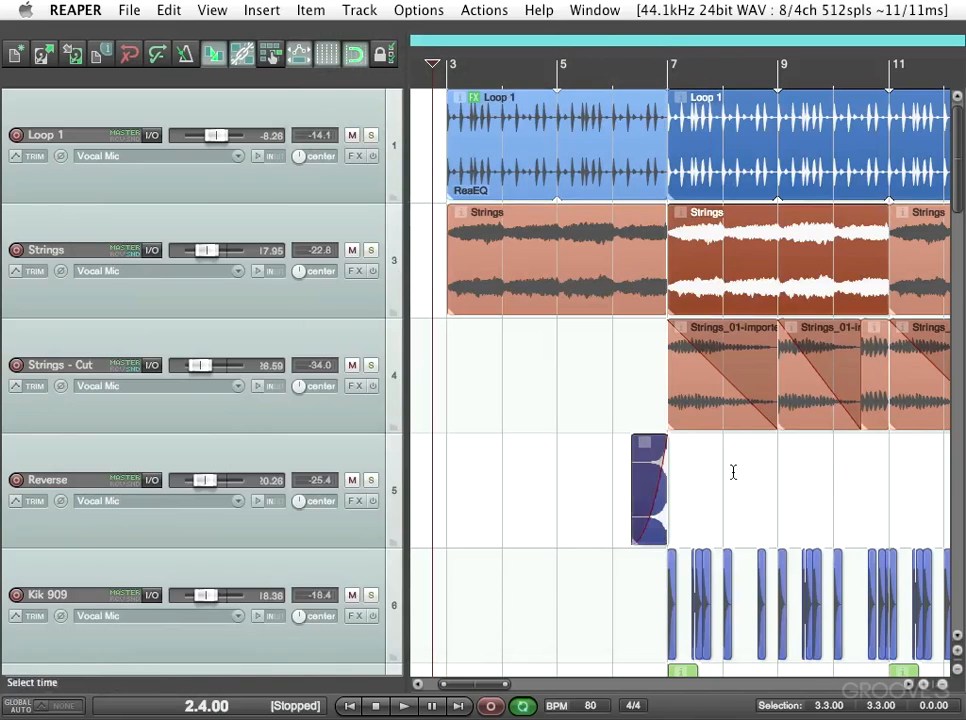
mouse_move(664, 436)
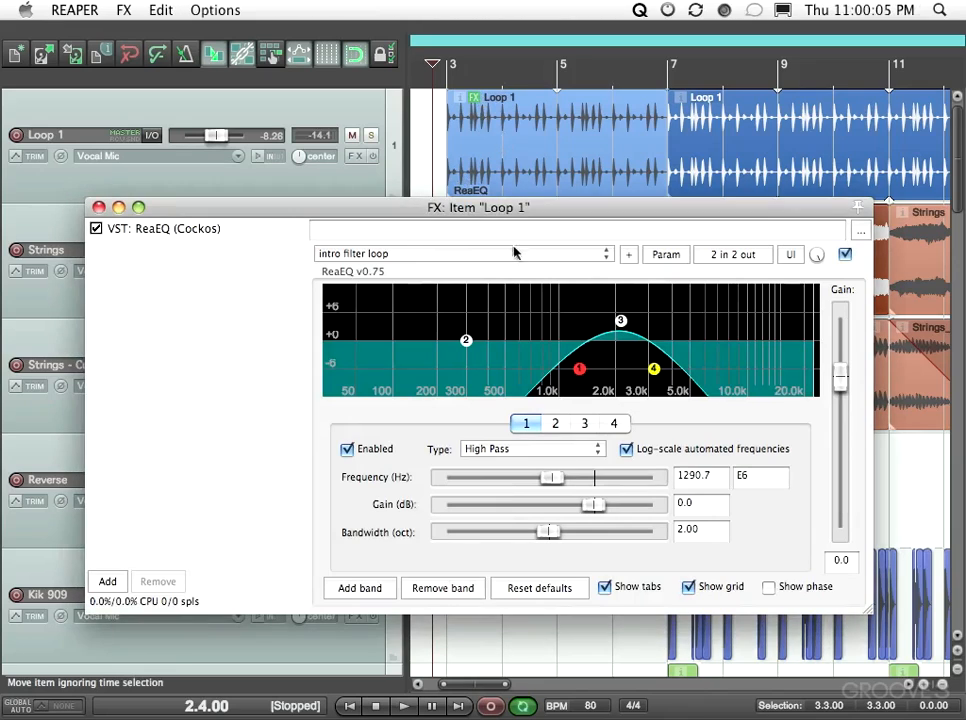
click(100, 206)
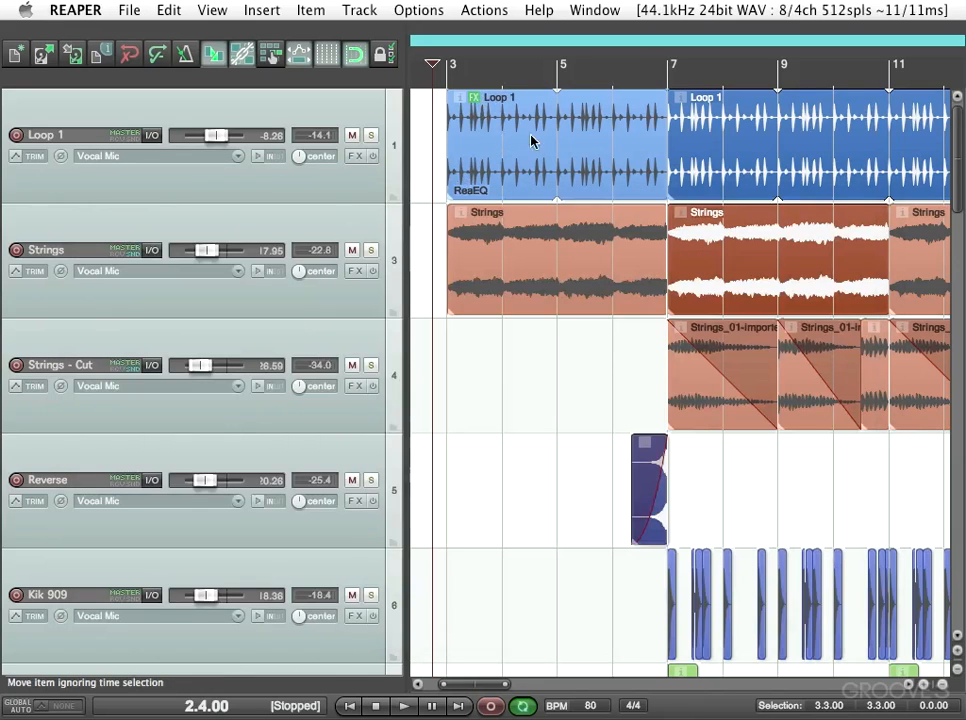
mouse_move(488, 150)
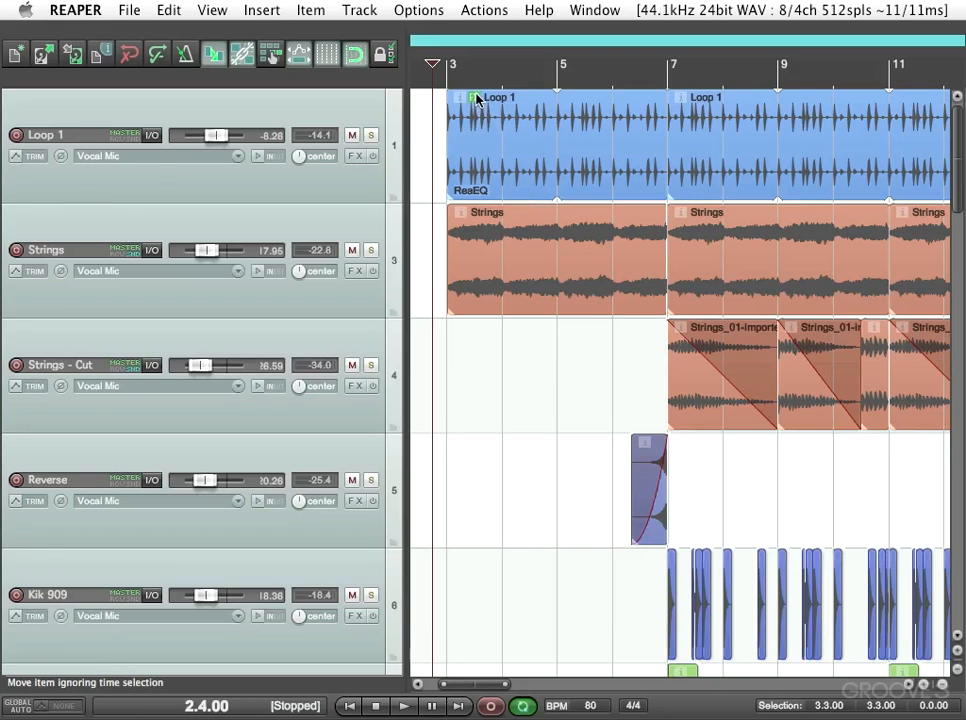
Rename the ReaEQ instance on Loop 1's take to 'Filter EQ' and close its FX window.
right_click(160, 228)
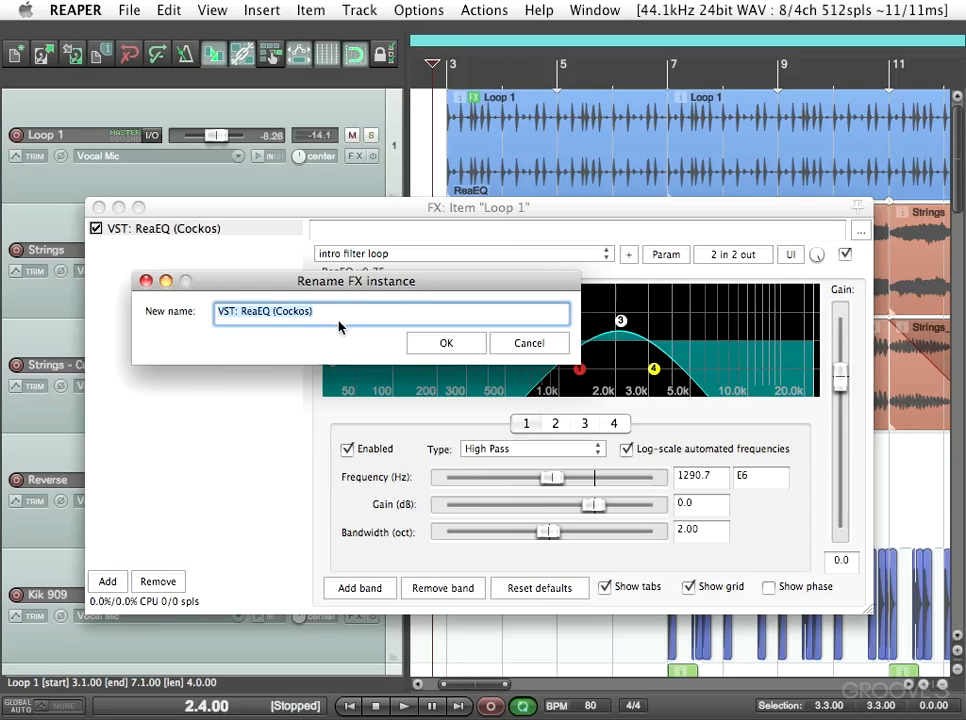
mouse_move(240, 350)
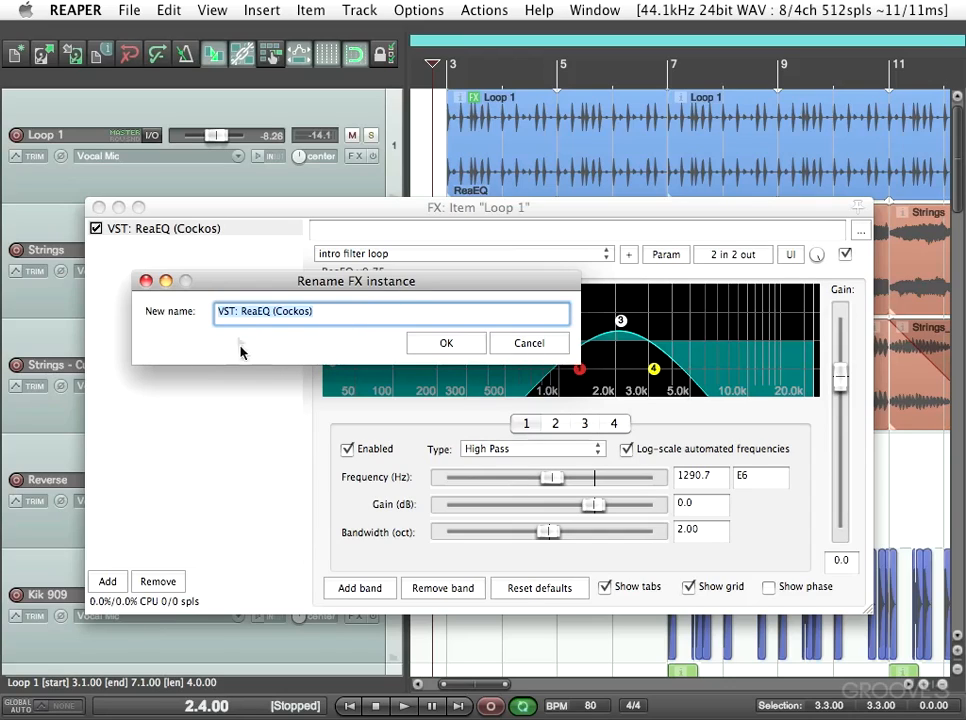
click(446, 342)
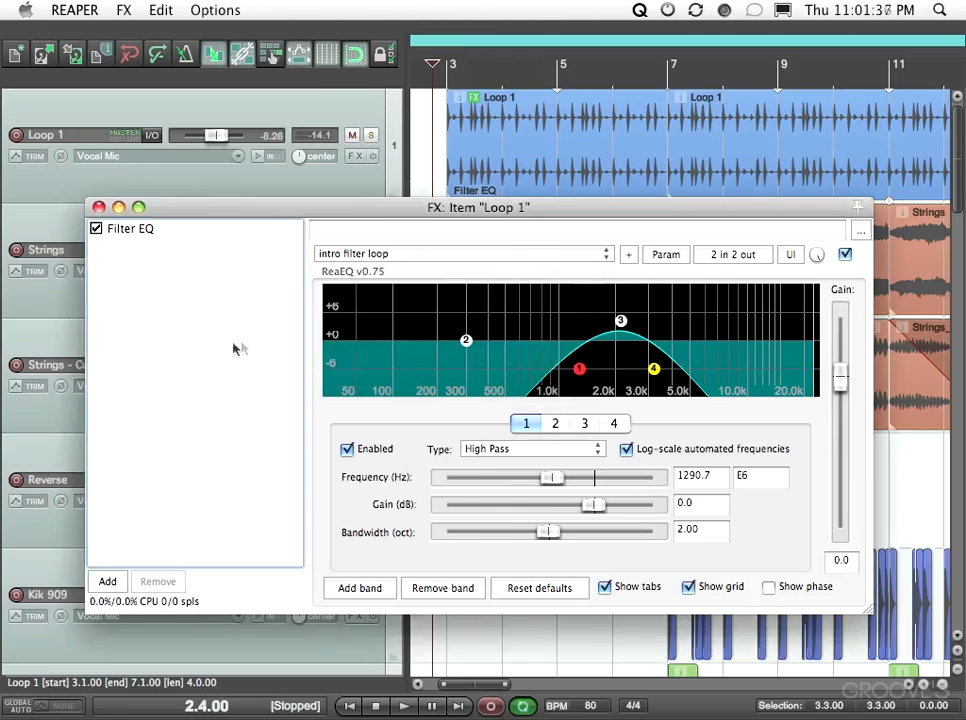
click(98, 206)
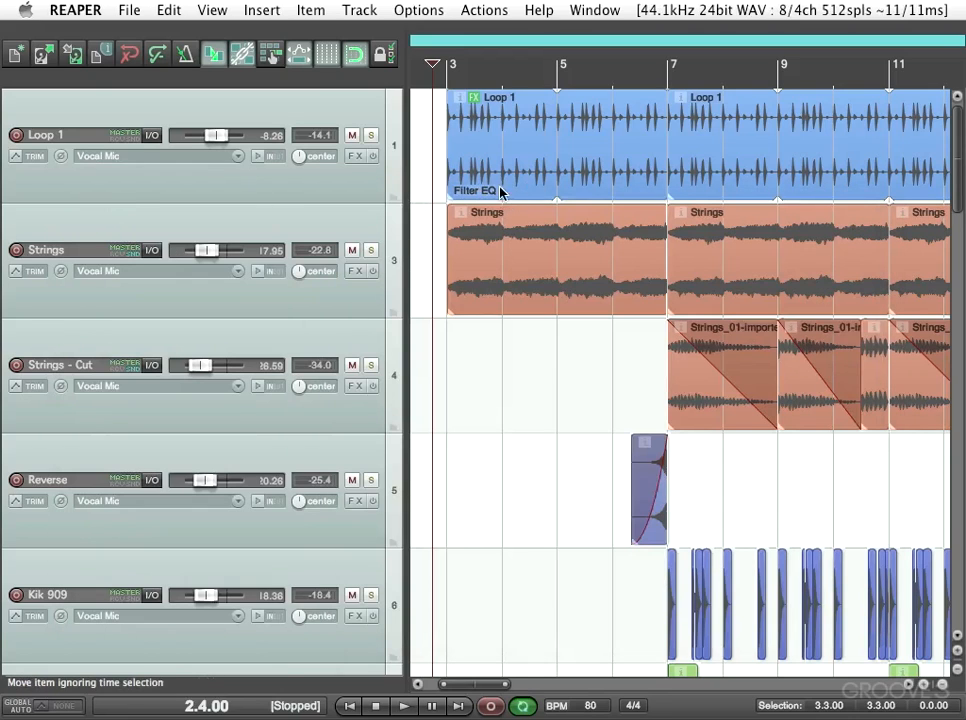
mouse_move(512, 200)
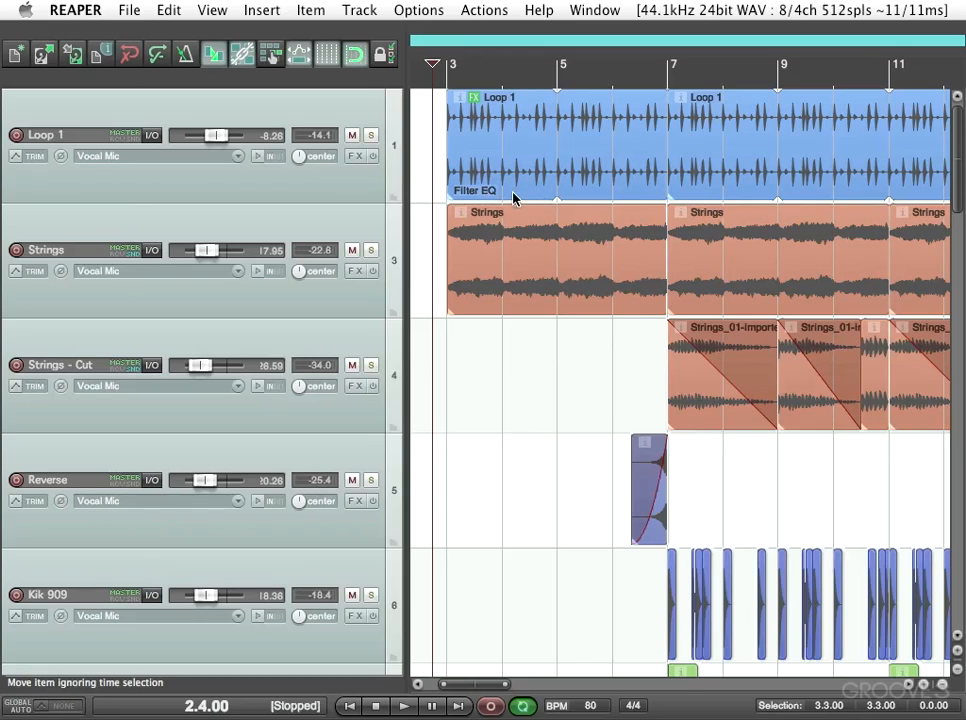
mouse_move(576, 152)
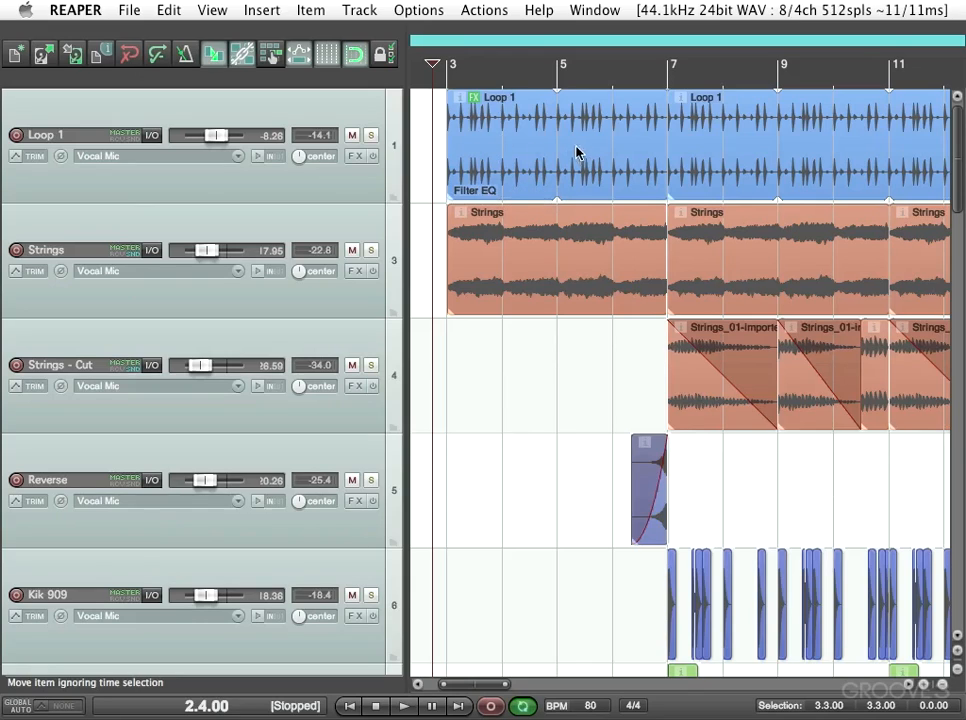
mouse_move(608, 190)
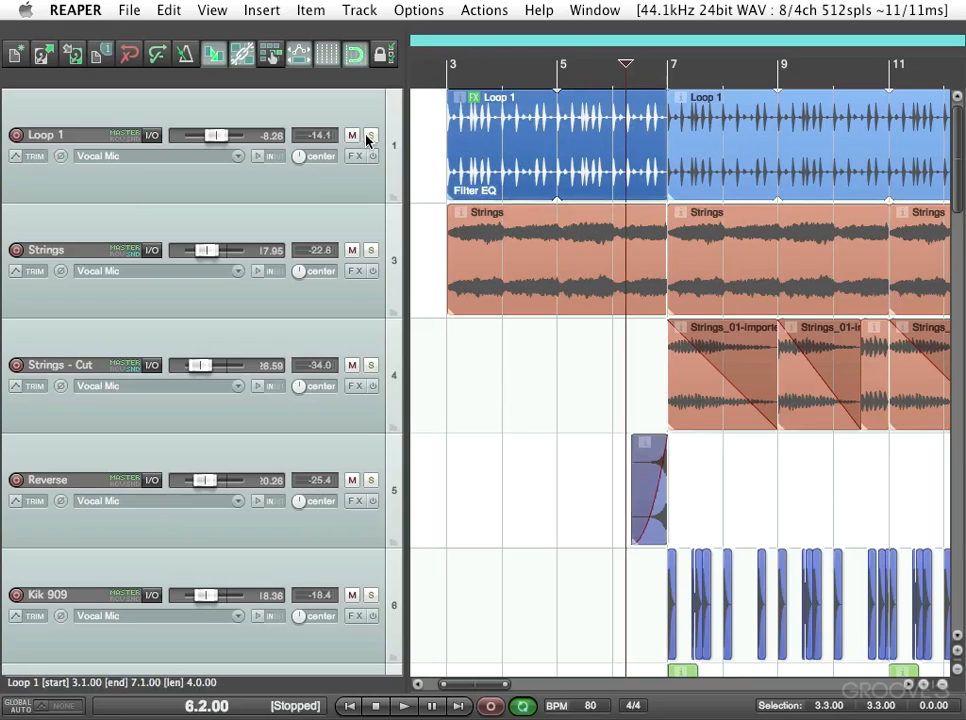
click(372, 136)
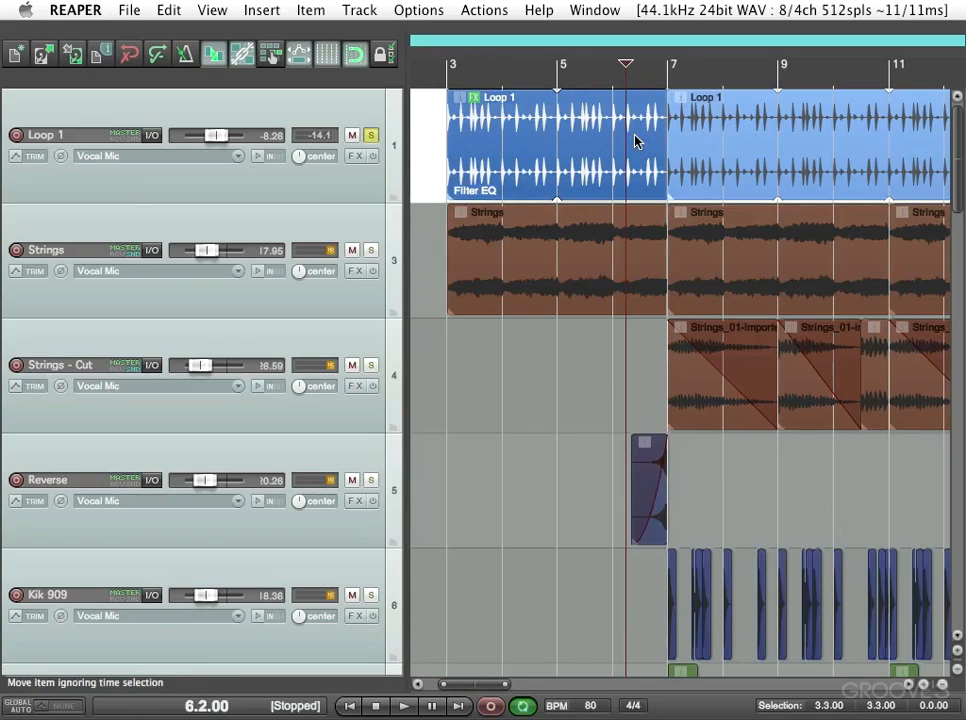
click(404, 706)
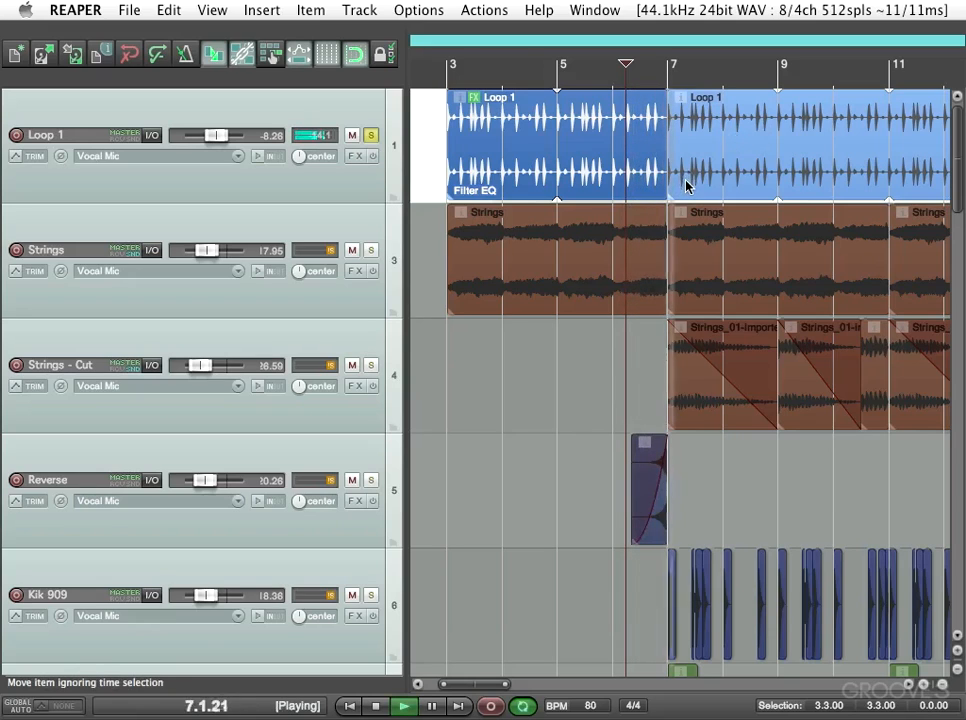
click(376, 706)
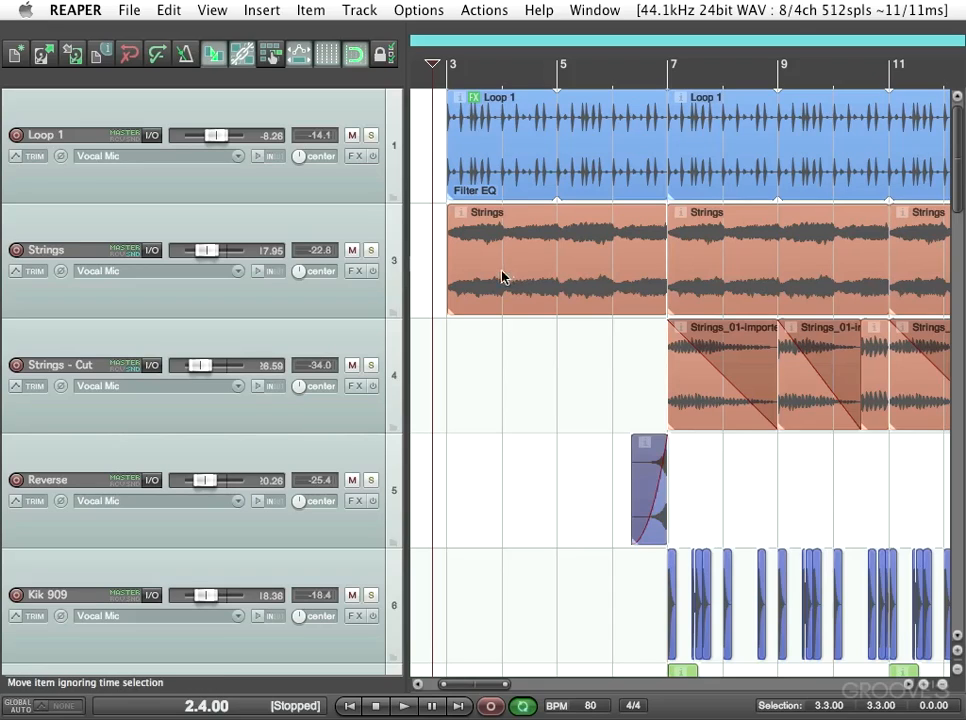
mouse_move(508, 236)
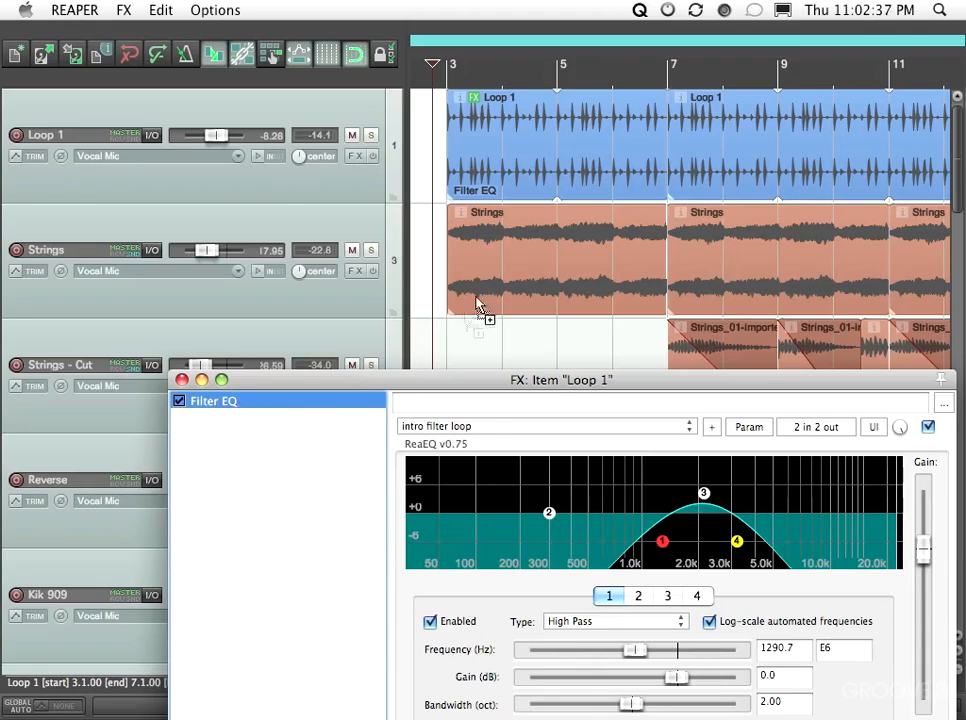
mouse_move(528, 262)
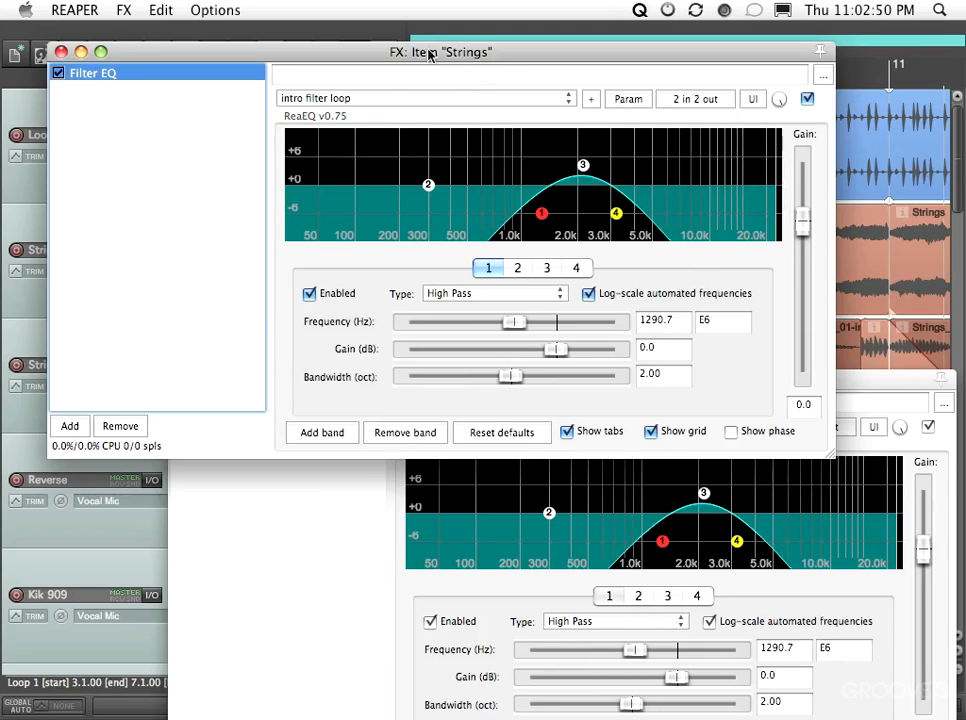
Check the Strings item's copied Filter EQ in its FX window, then close it.
drag(440, 52, 480, 208)
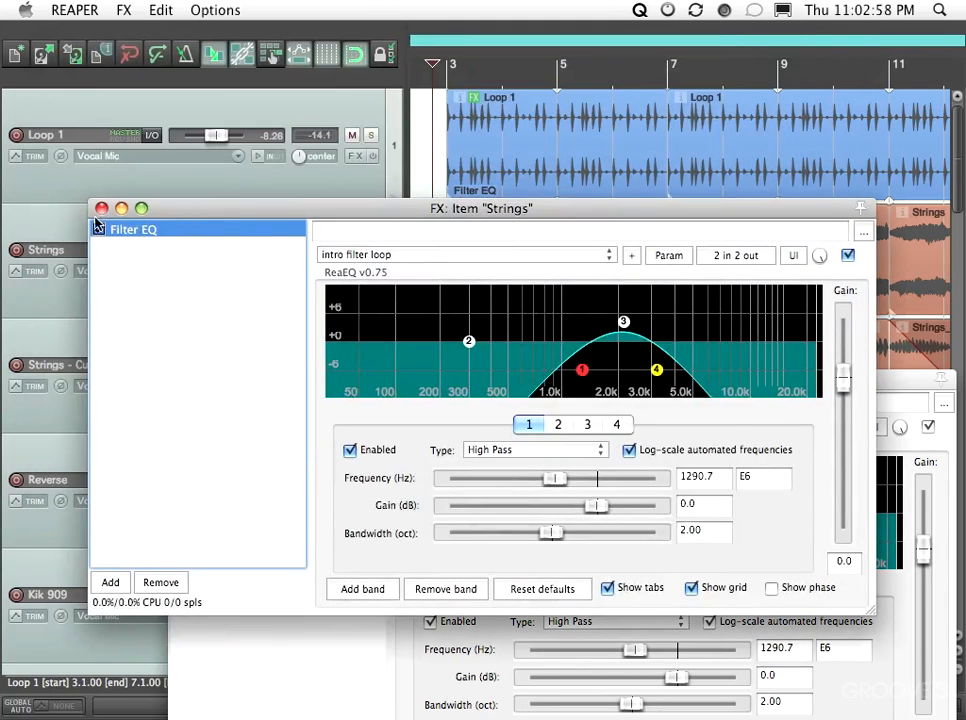
click(102, 208)
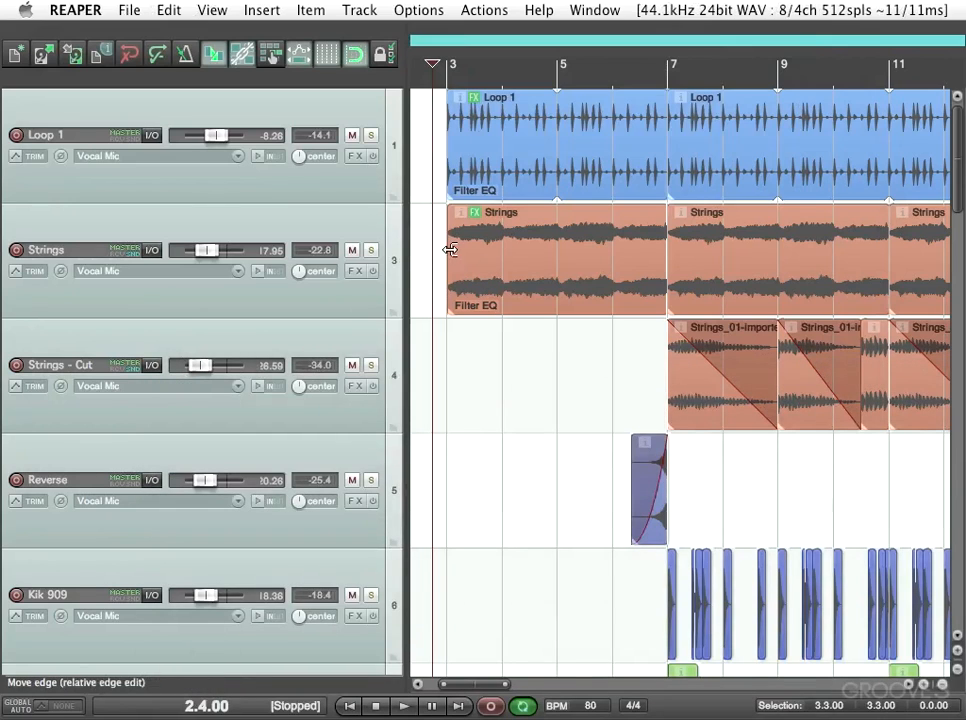
Load the 'intro filter strings' preset on Strings' Filter EQ and bypass-toggle it during playback to compare.
click(404, 706)
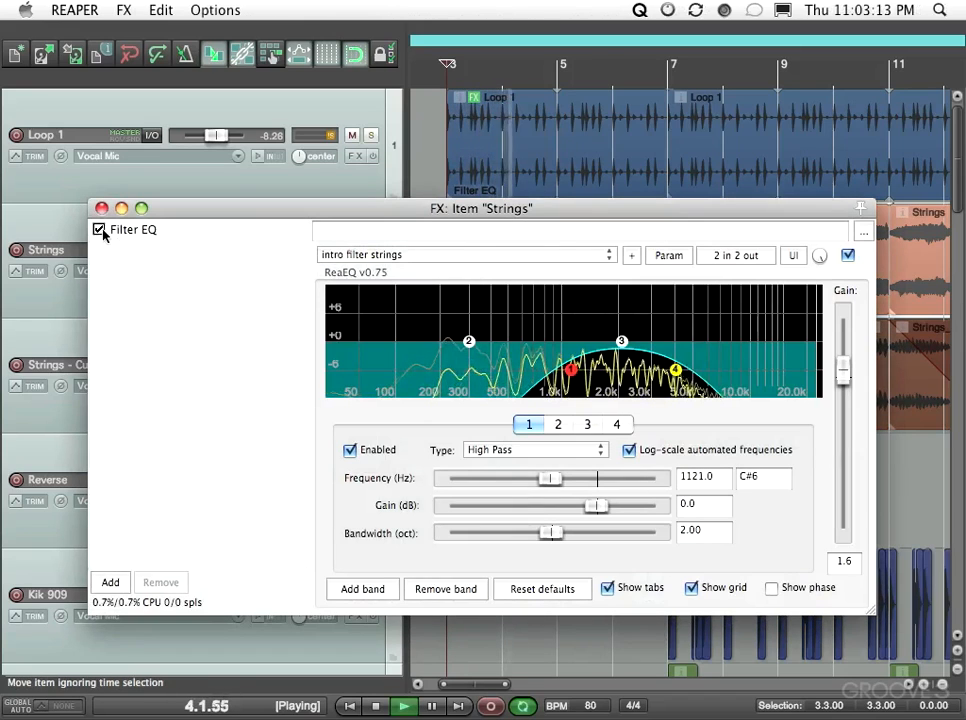
click(100, 228)
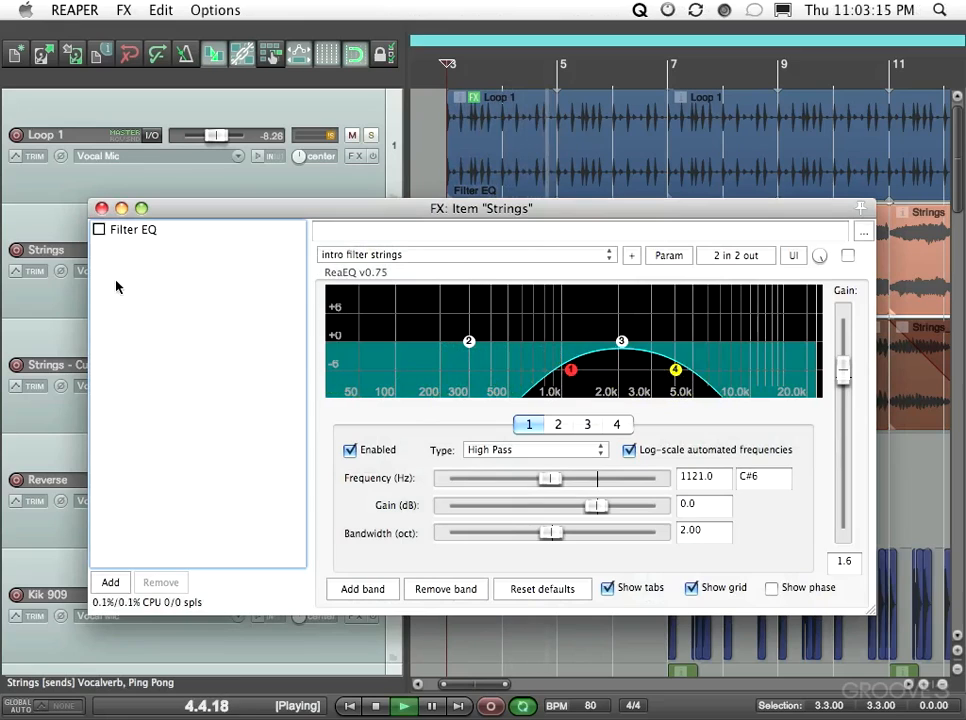
click(100, 228)
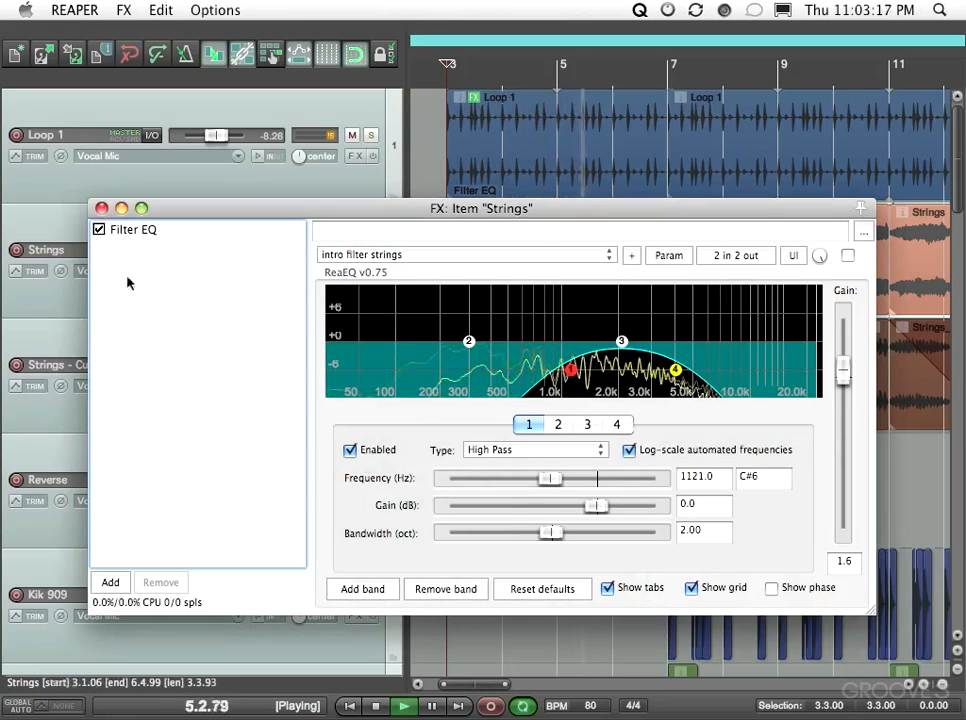
click(848, 256)
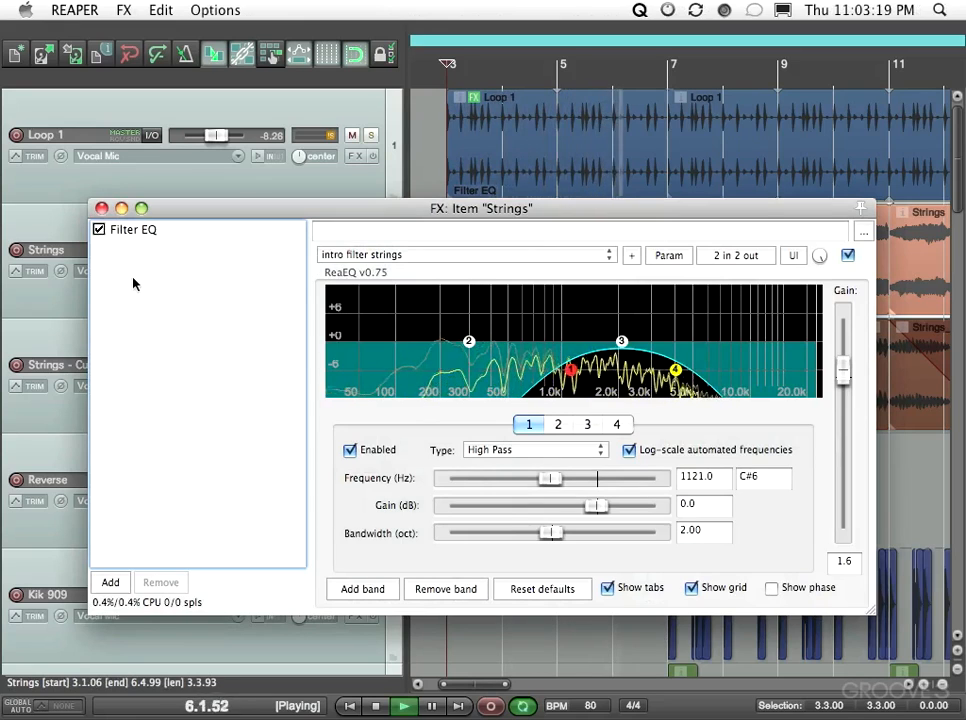
click(102, 208)
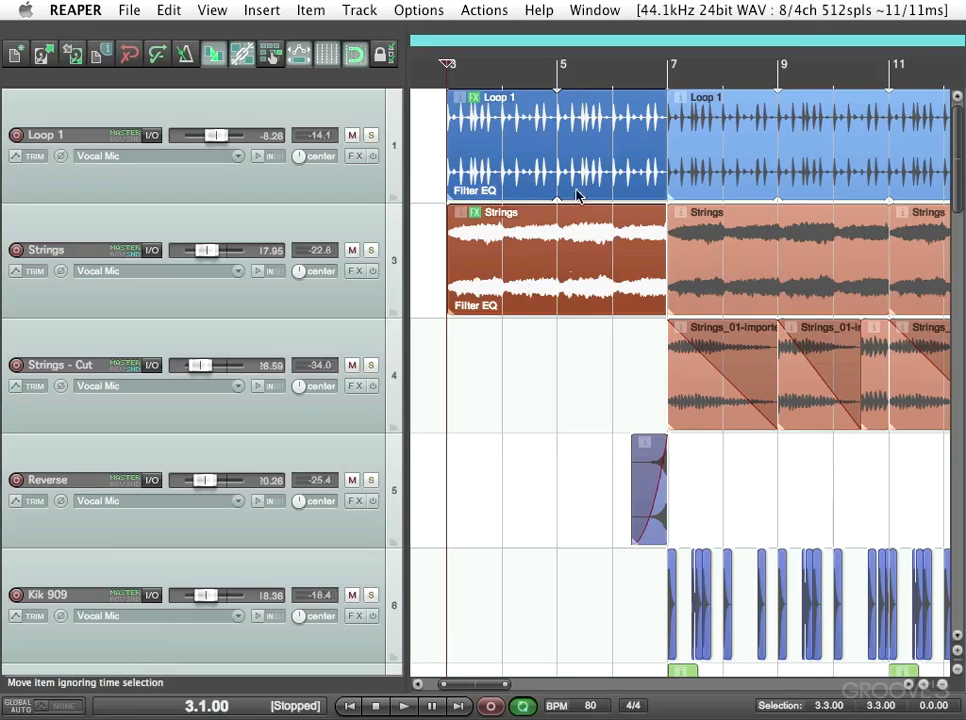
mouse_move(460, 364)
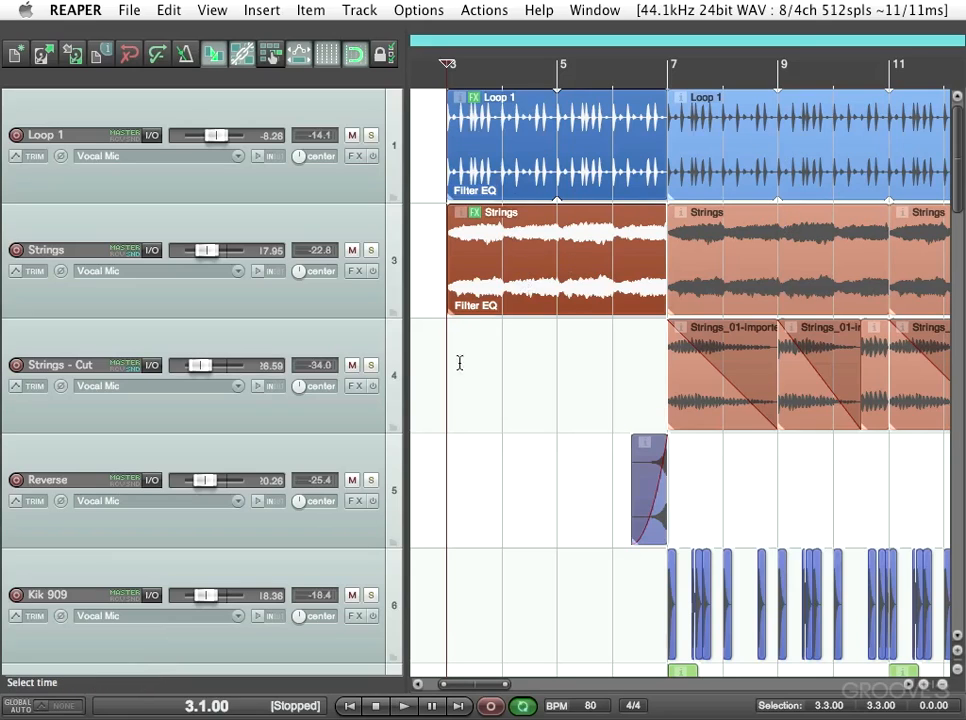
click(404, 706)
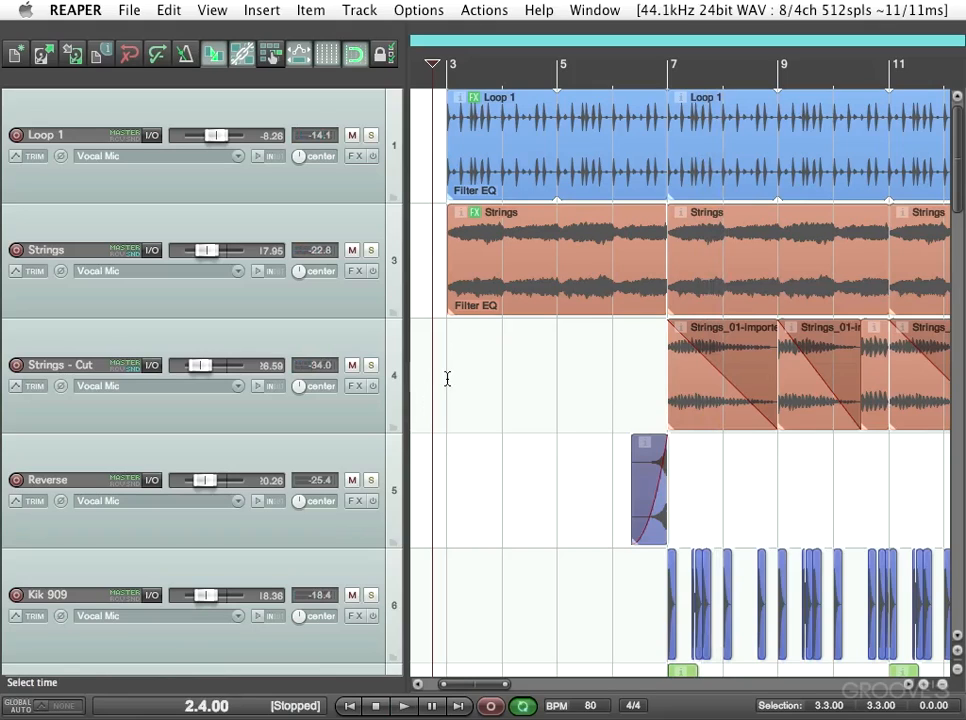
mouse_move(518, 316)
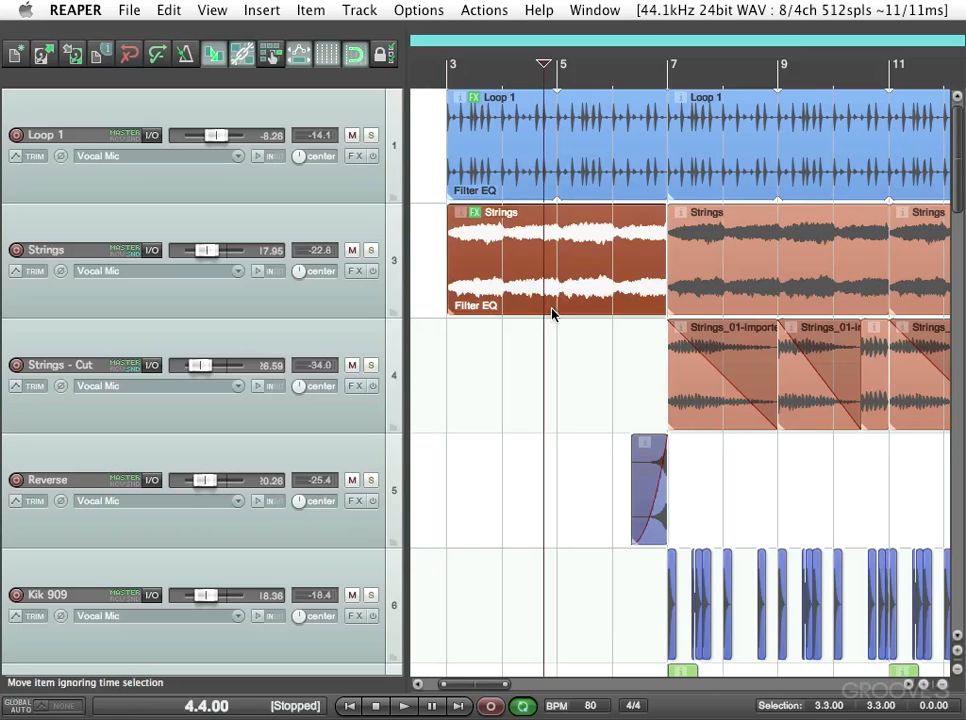
Split the Strings item past bar 4, strip Filter EQ from the right piece, and audition the track.
click(544, 260)
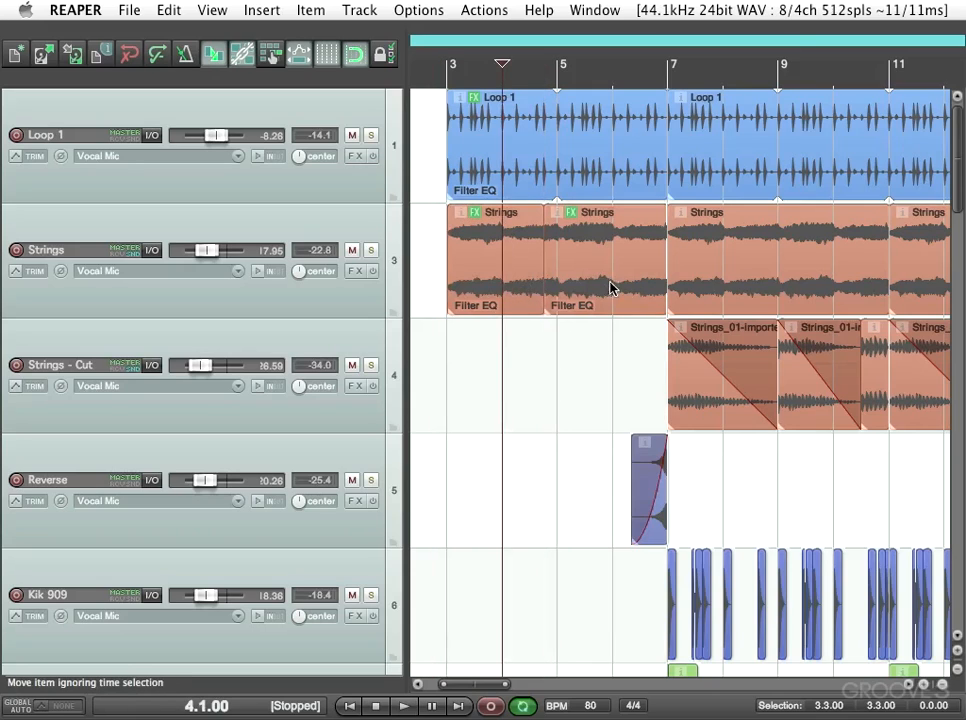
mouse_move(584, 232)
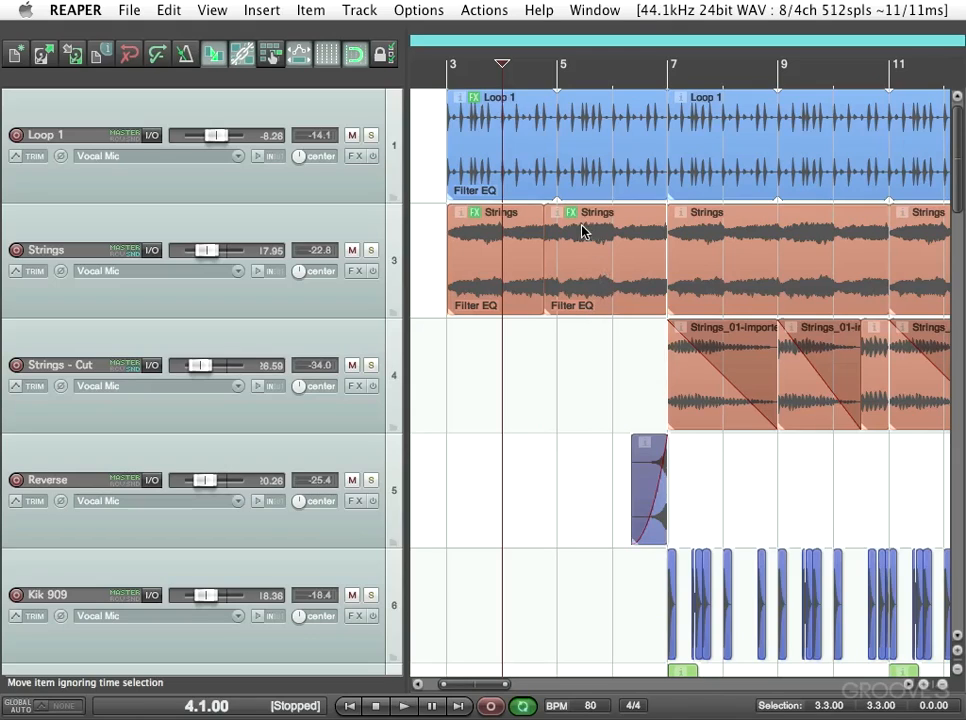
mouse_move(596, 254)
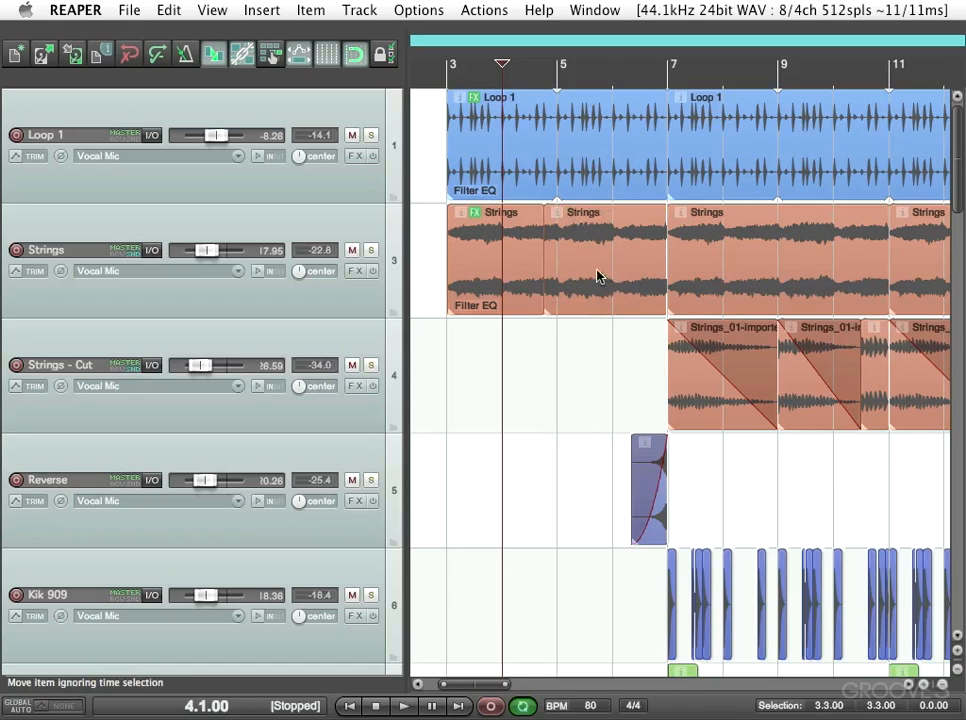
mouse_move(518, 328)
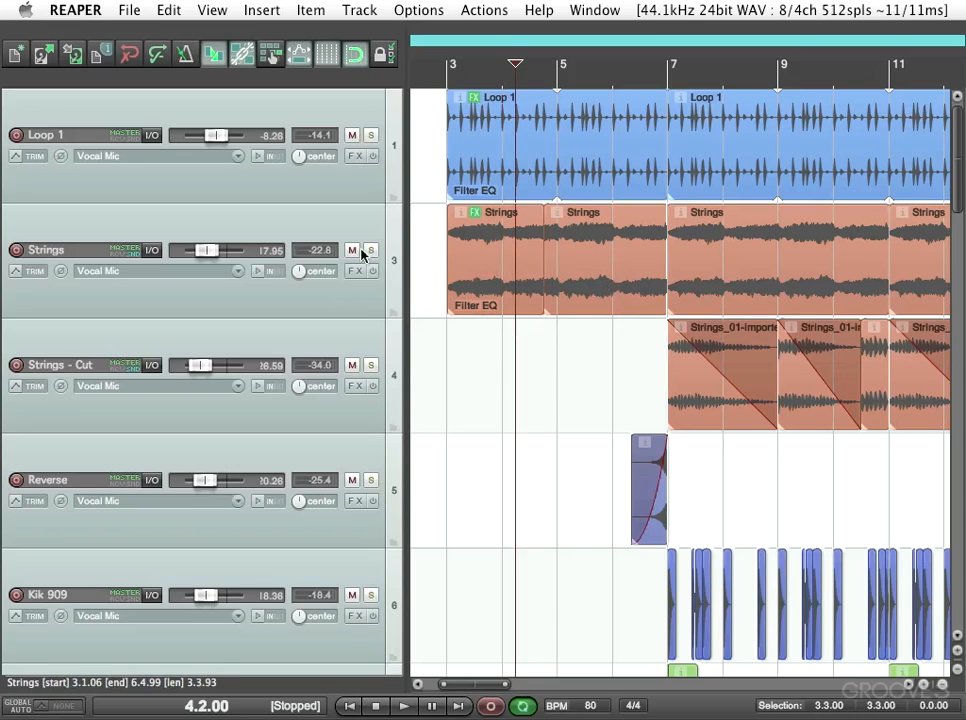
click(404, 706)
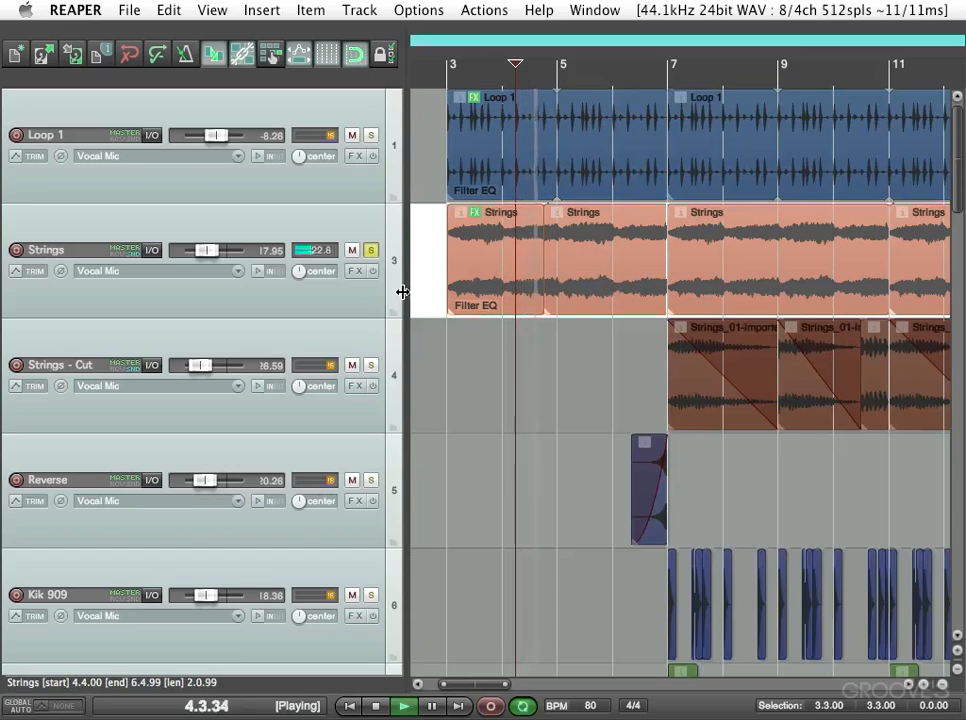
click(404, 706)
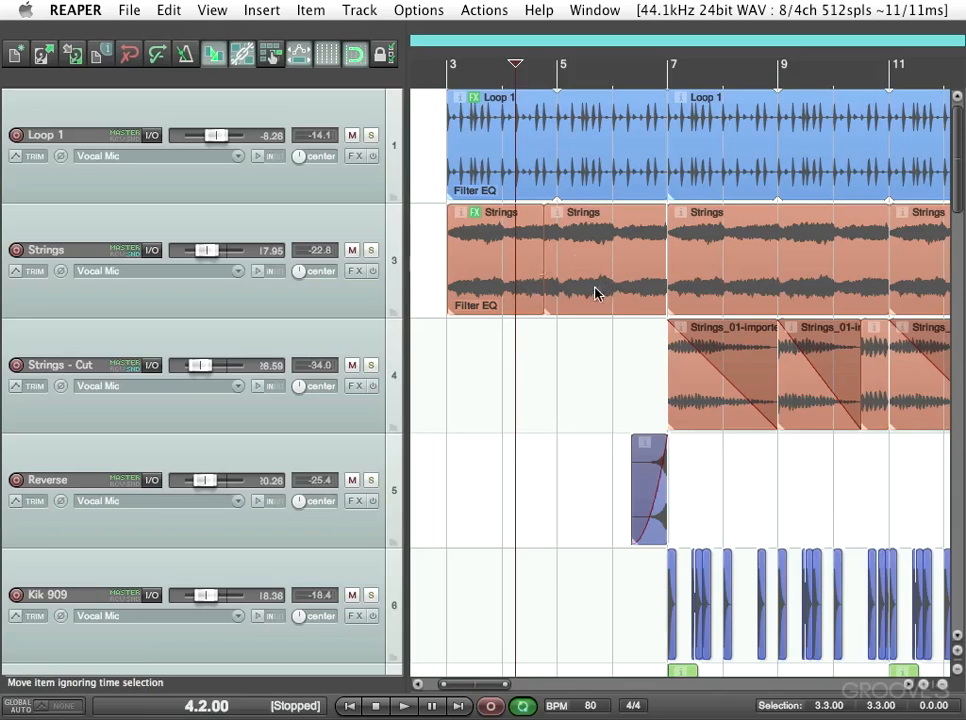
mouse_move(608, 272)
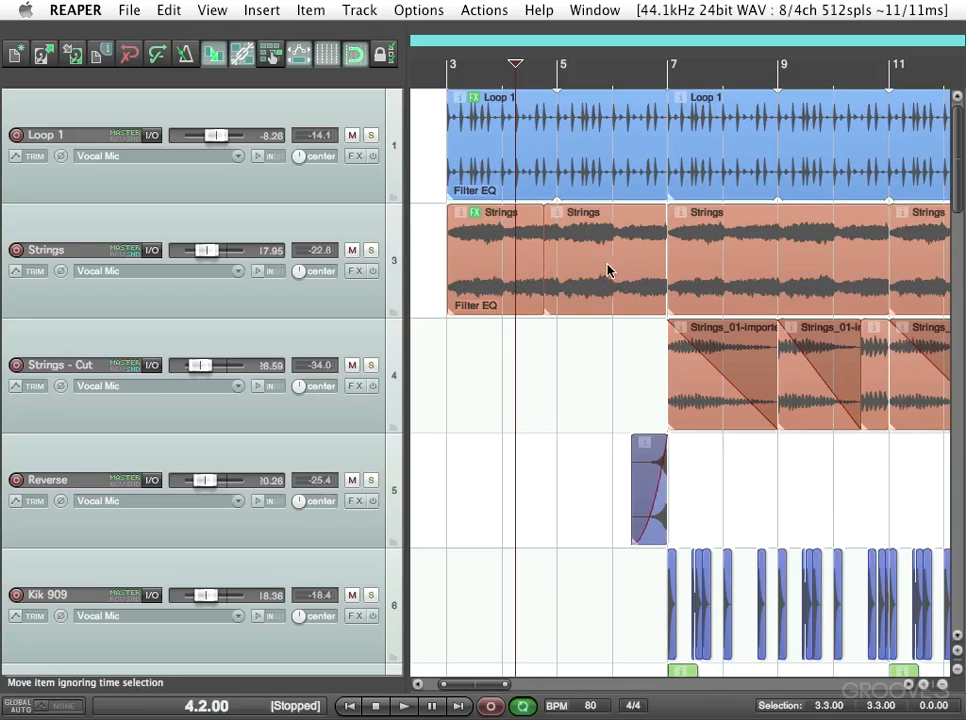
mouse_move(568, 262)
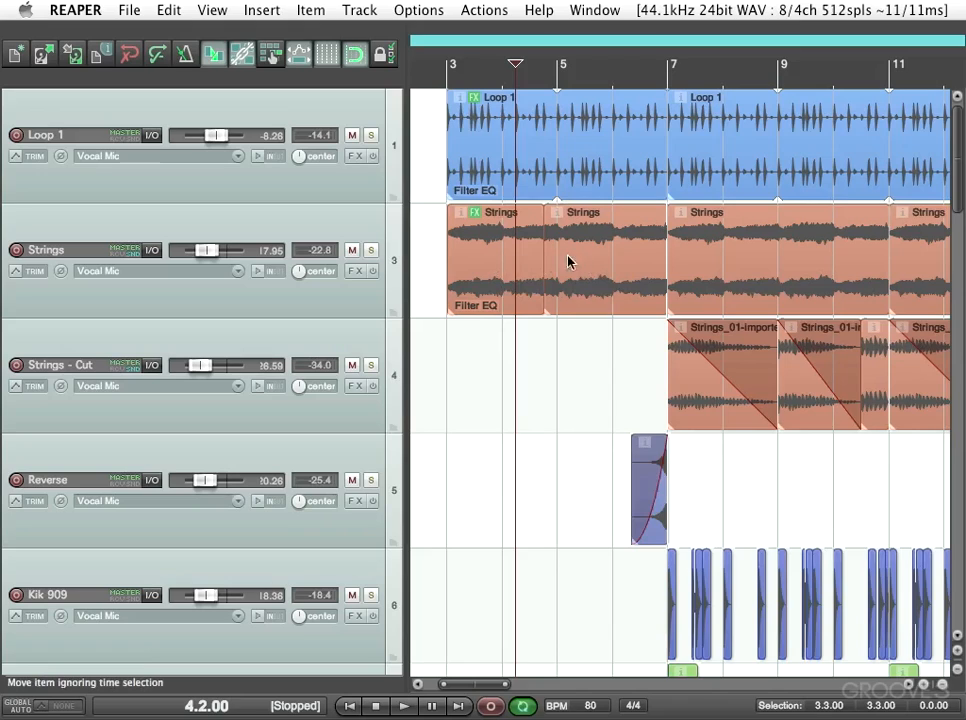
mouse_move(568, 248)
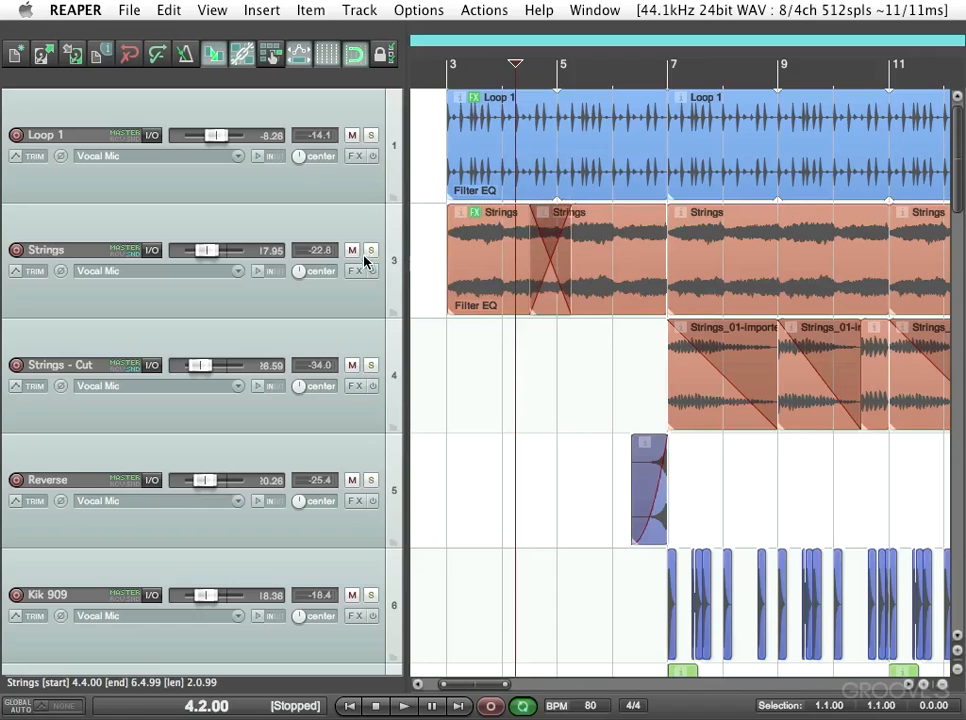
Solo-play the Strings track to hear the new auto-crossfade near bar 4.
click(404, 706)
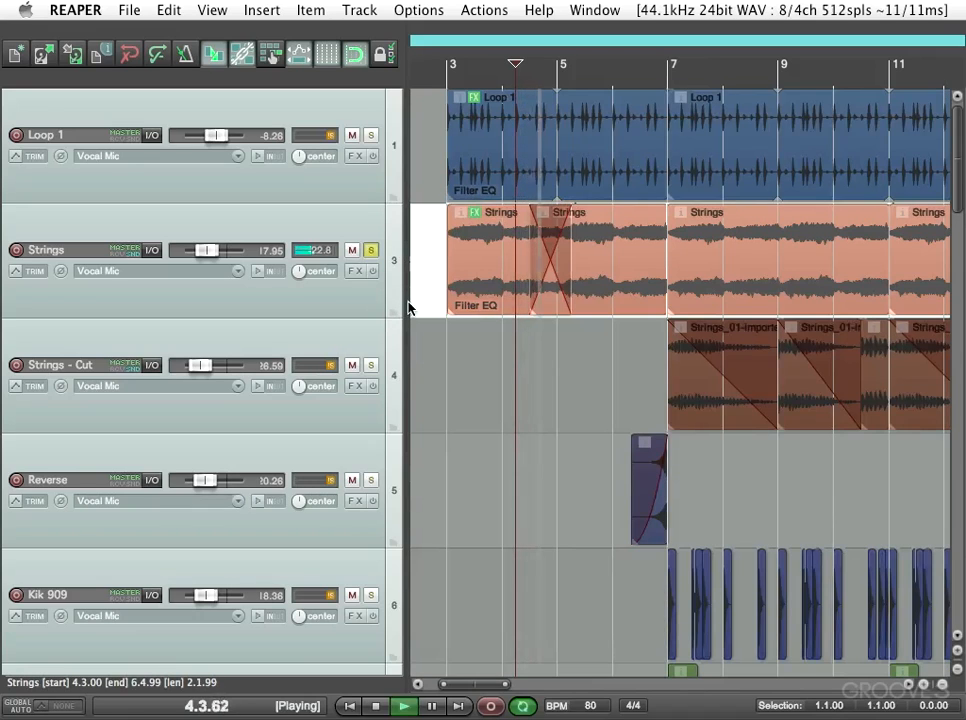
mouse_move(444, 328)
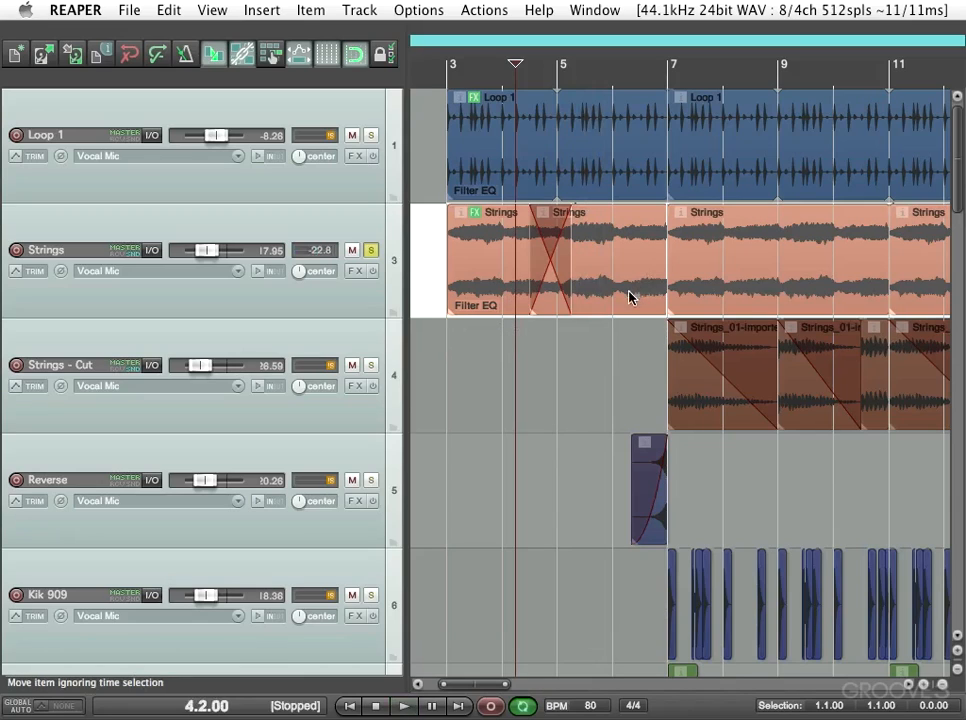
mouse_move(590, 304)
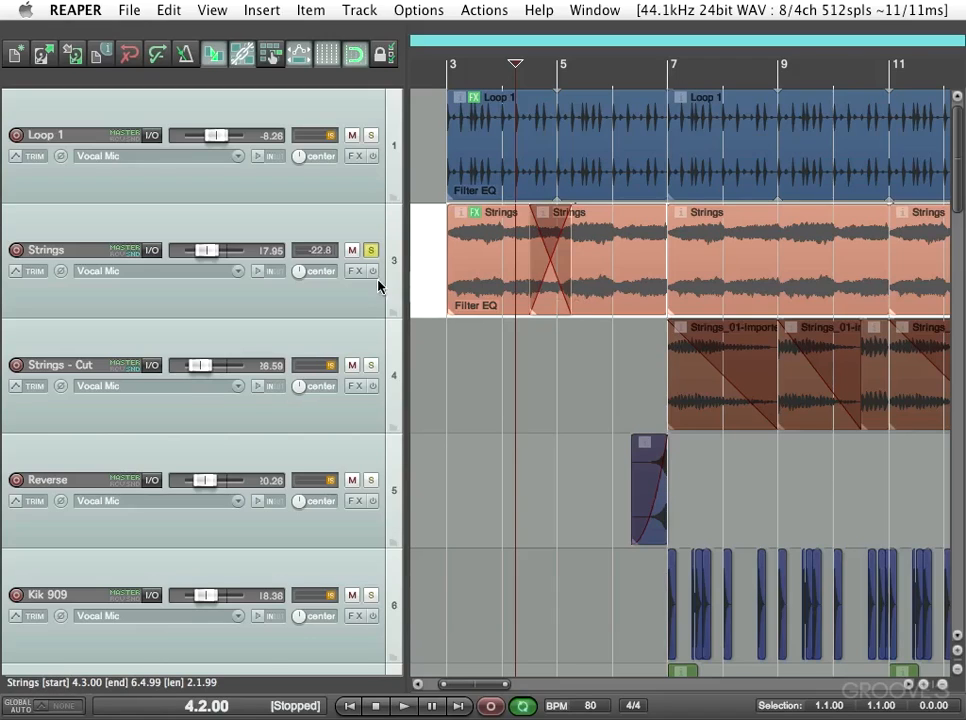
mouse_move(416, 324)
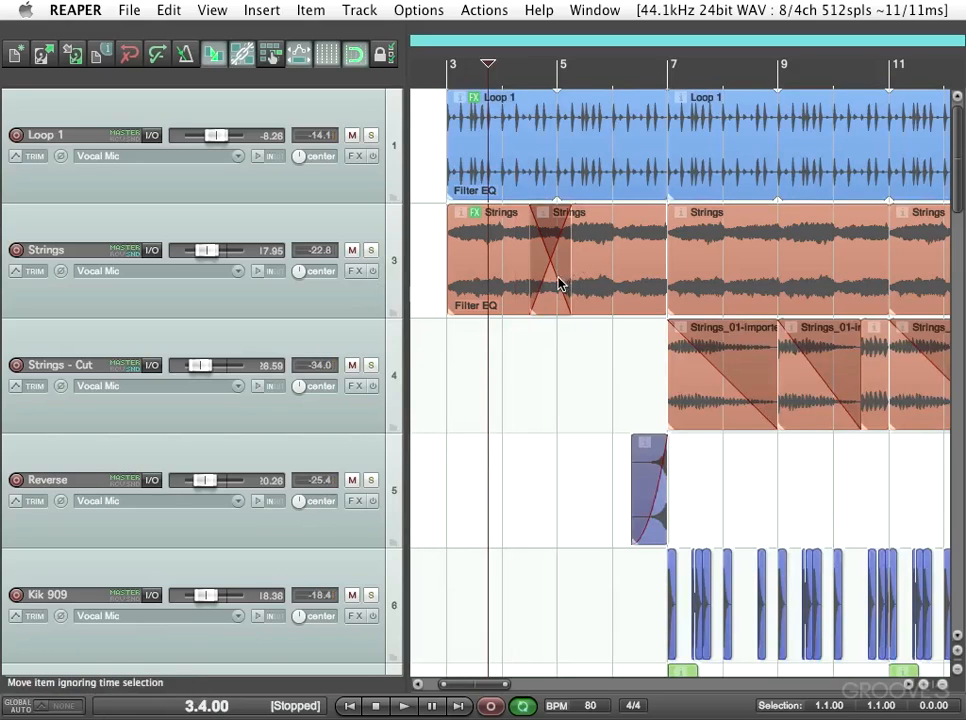
mouse_move(644, 280)
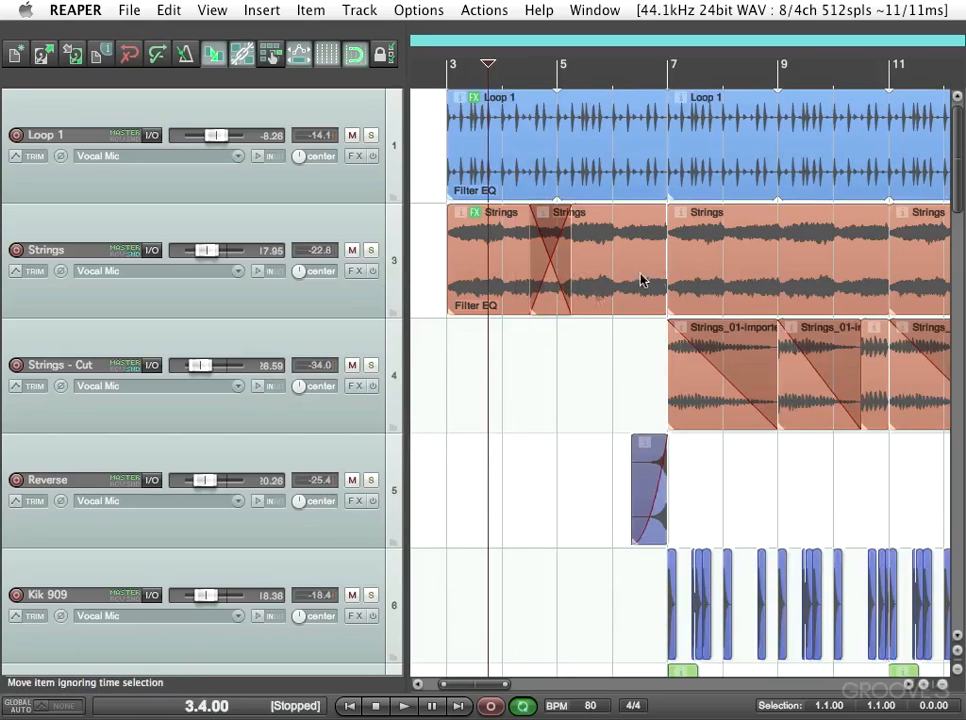
mouse_move(560, 308)
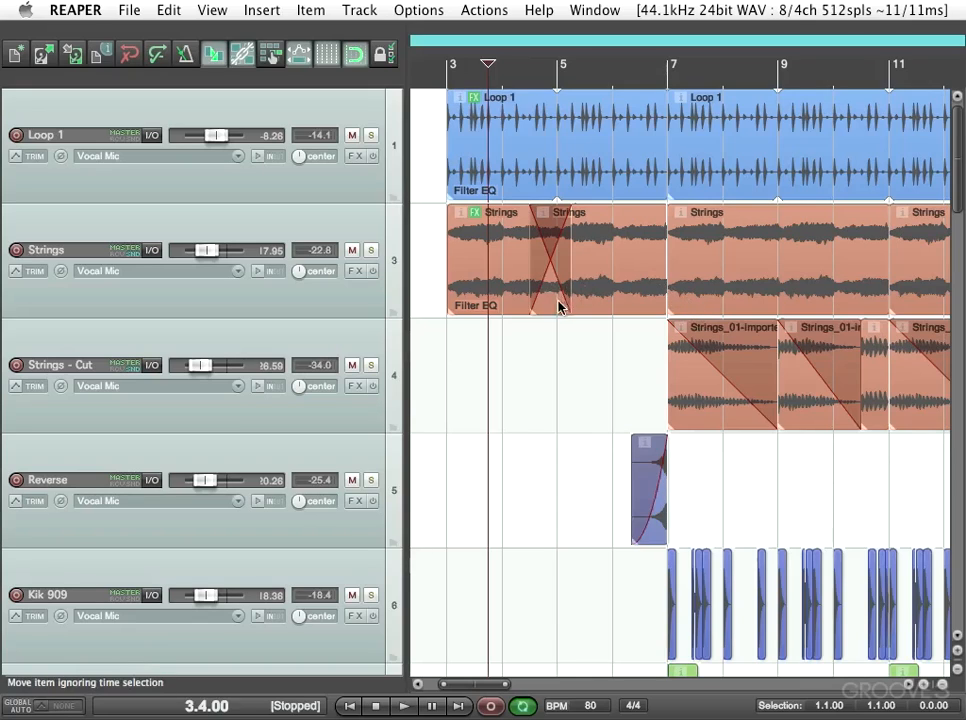
mouse_move(564, 268)
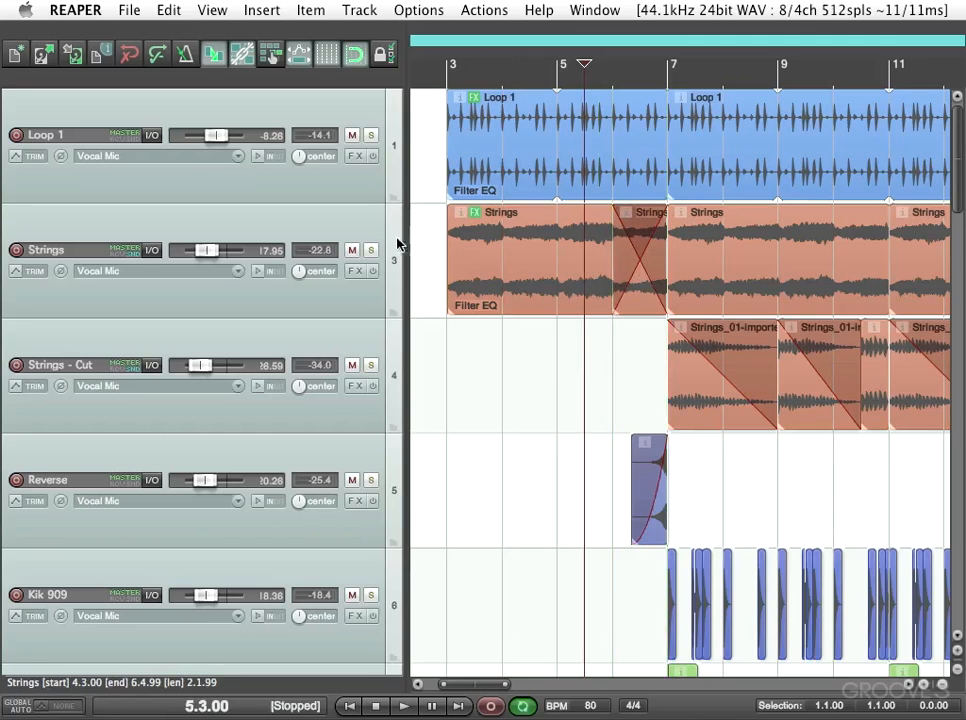
Play back the Strings crossfade now moved later, toward bar 7.
click(404, 706)
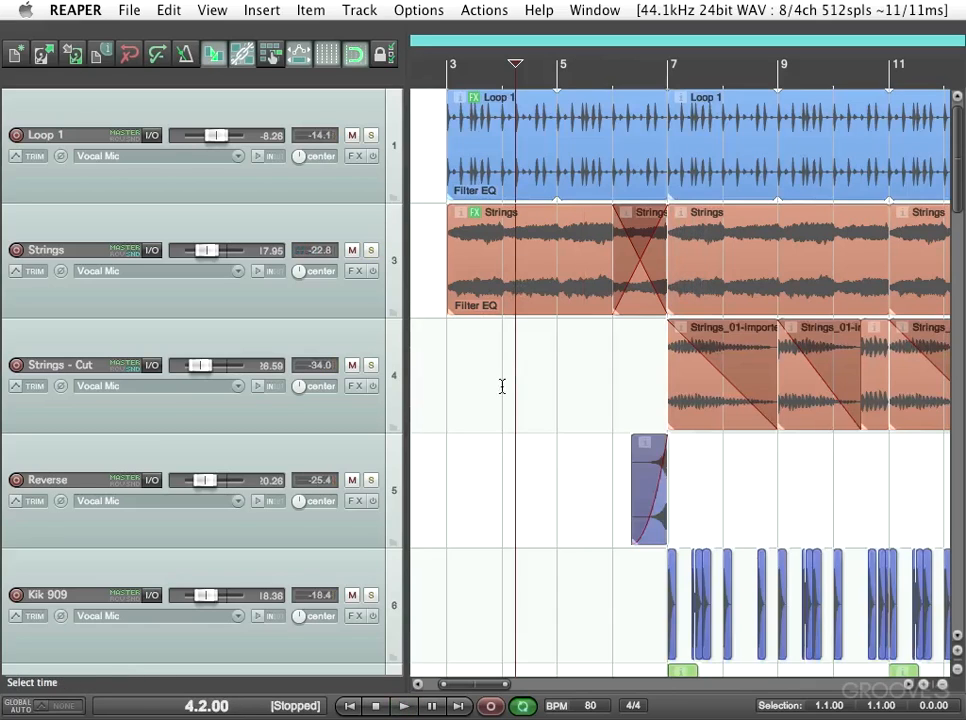
mouse_move(658, 152)
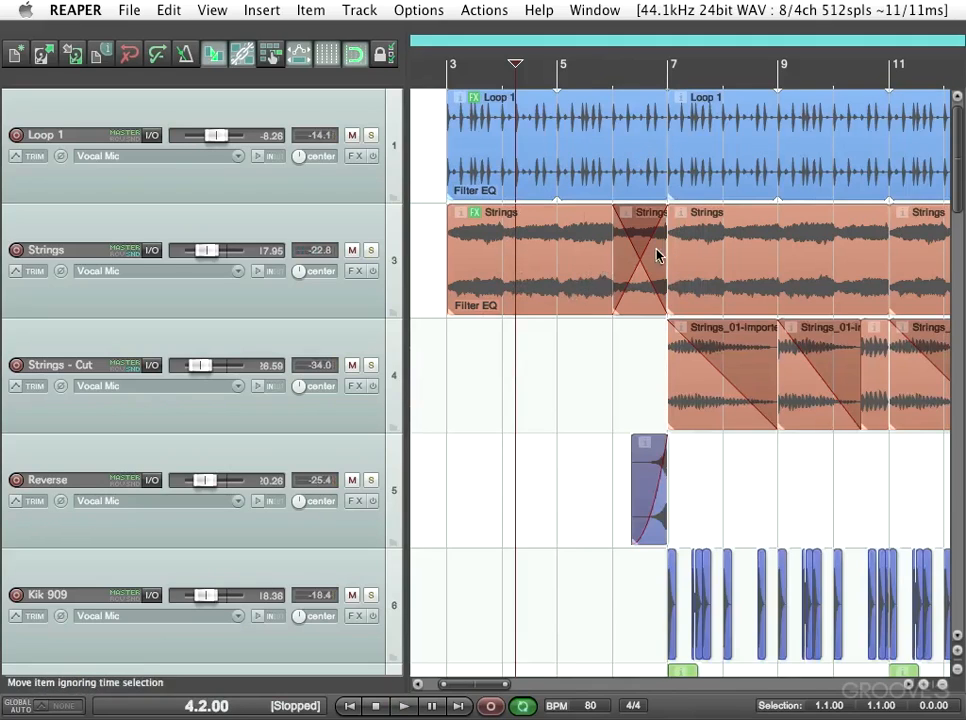
mouse_move(730, 270)
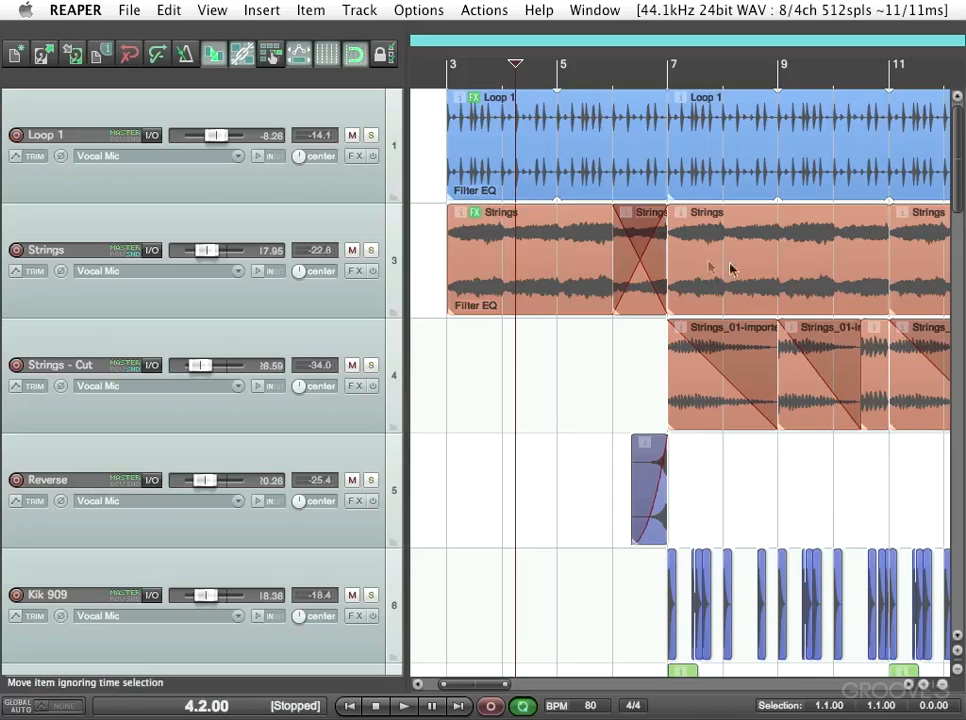
click(448, 372)
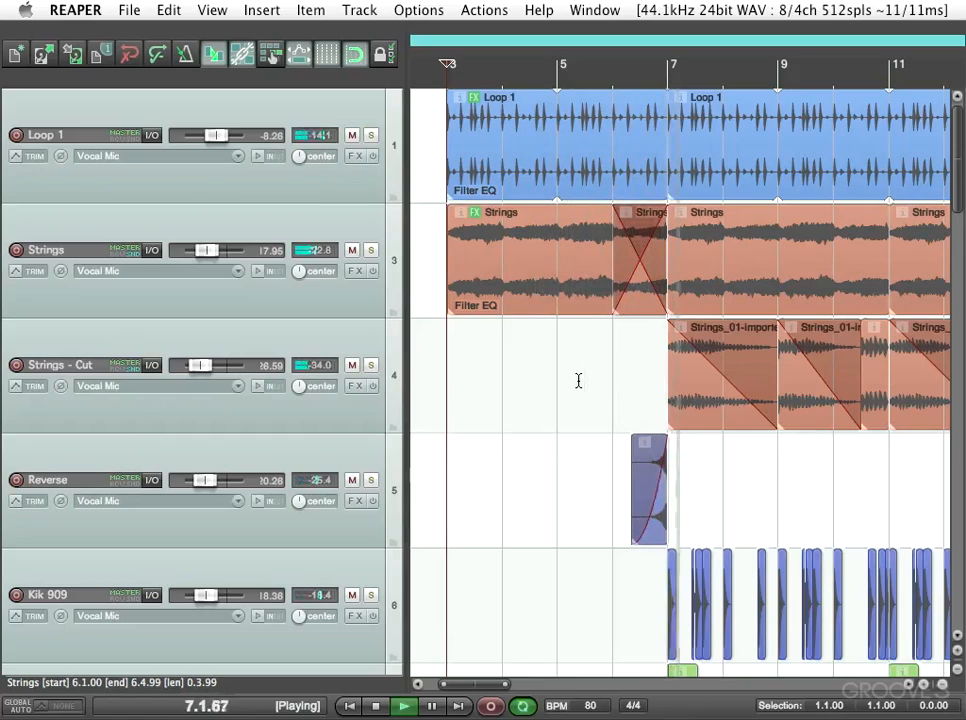
click(376, 706)
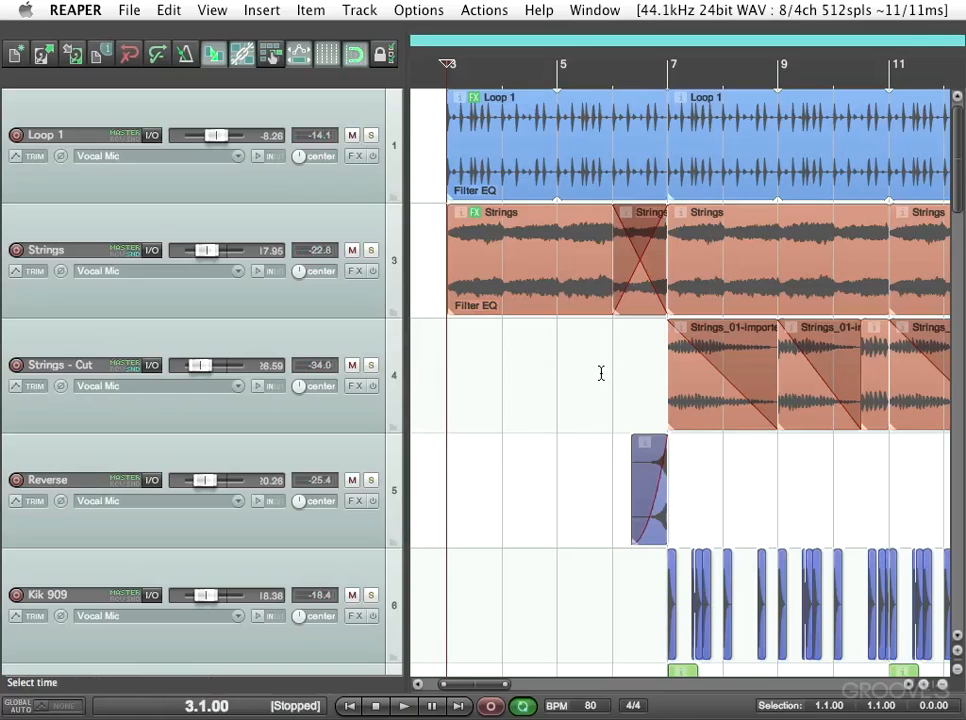
mouse_move(580, 390)
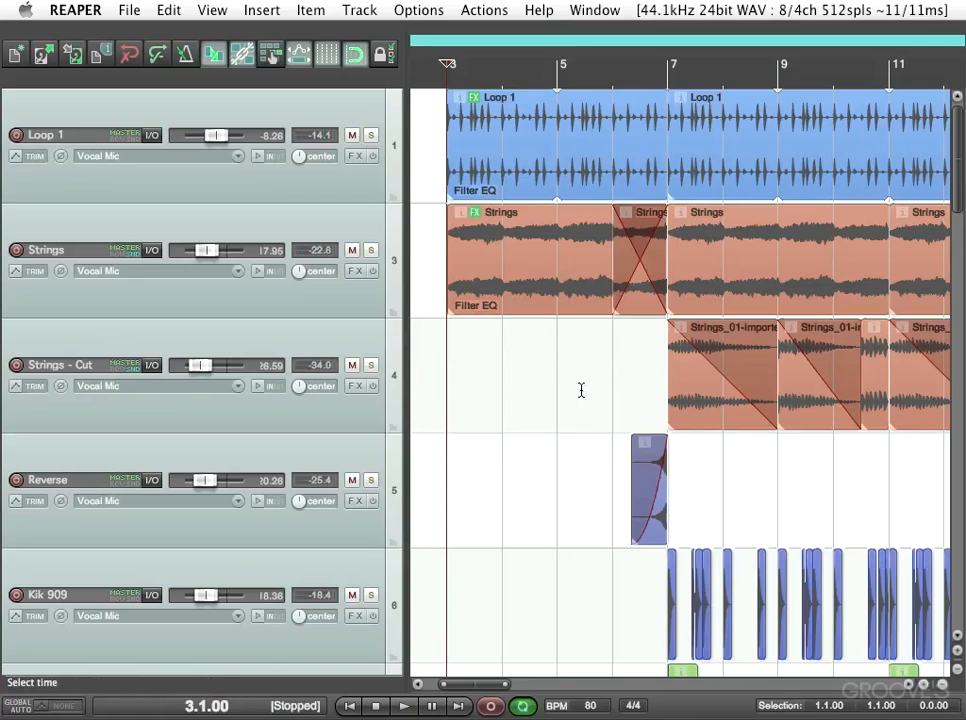